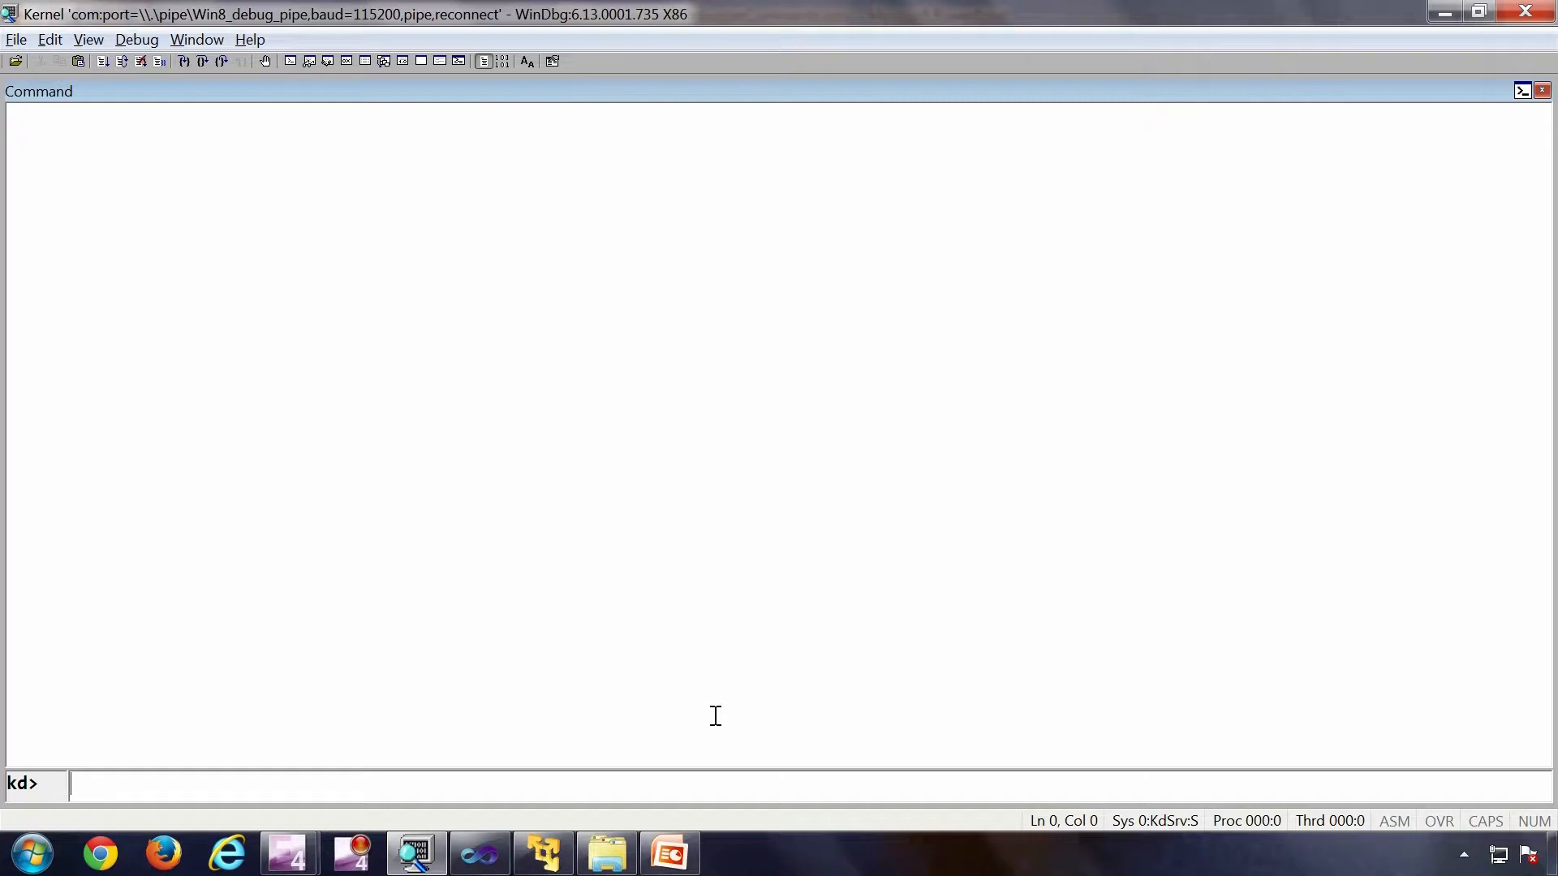
List all processes with !process 0 0, showing address, ids, PEB and image name.
type("!p")
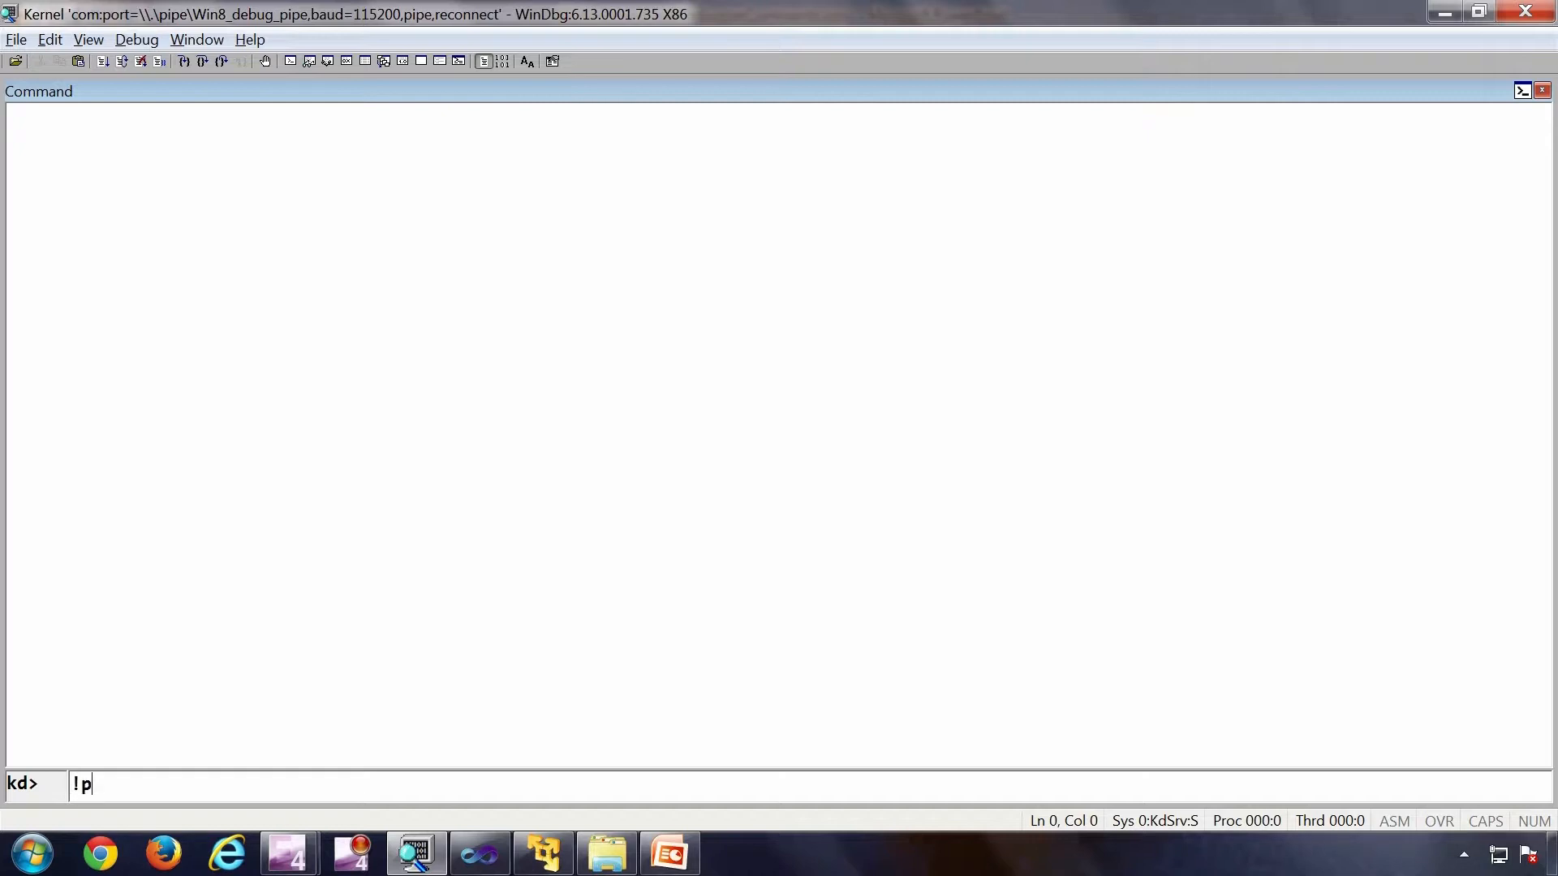
type("rocess")
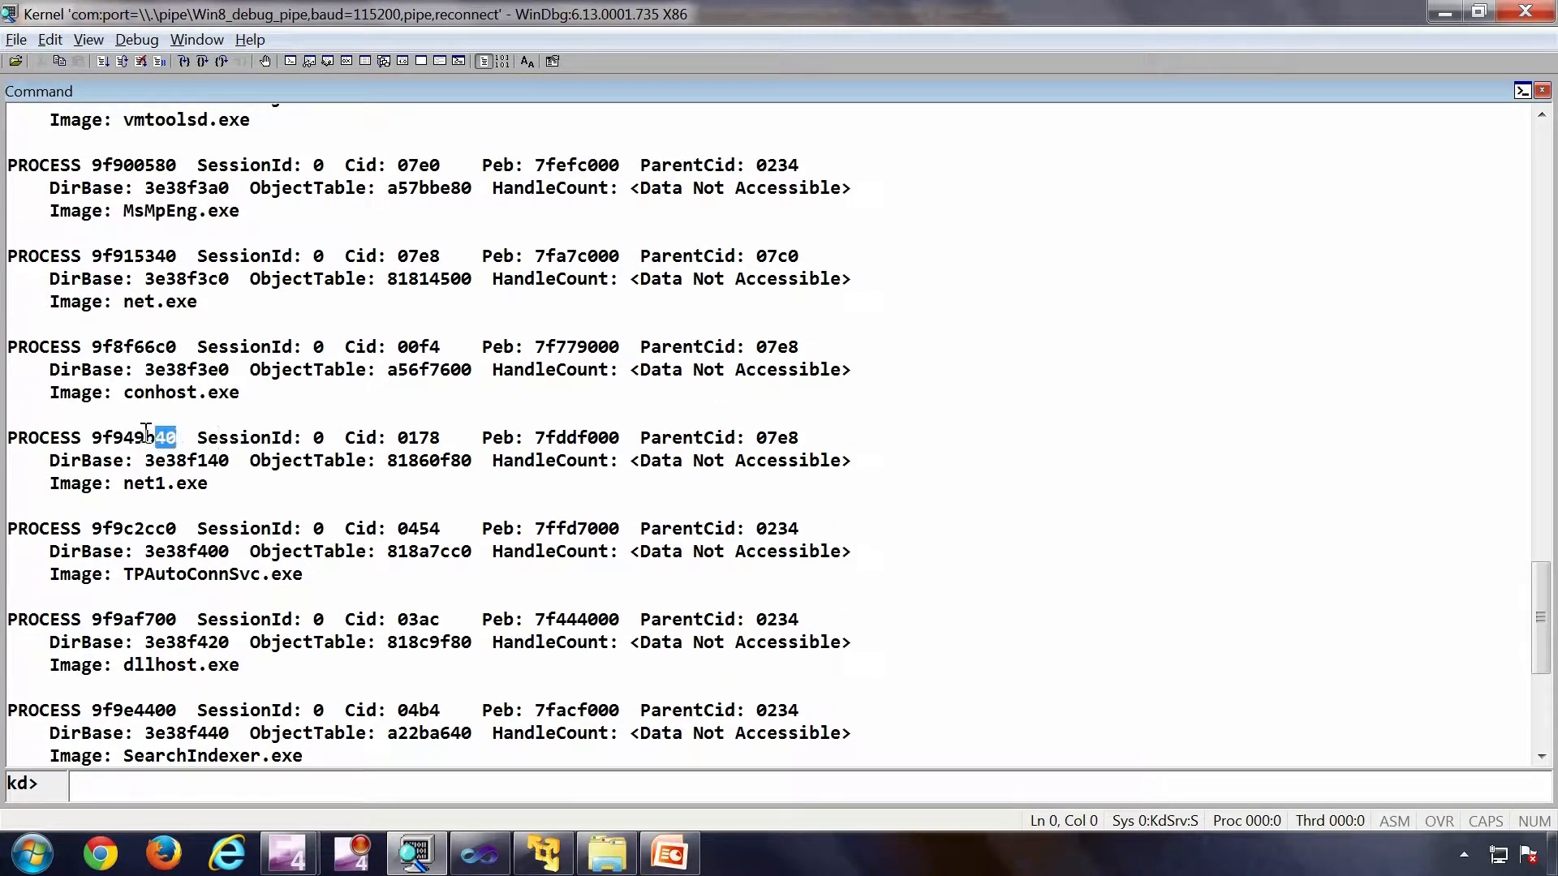
Dump net1.exe's details and thread list with !process 9f949b40 7.
double_click(131, 436)
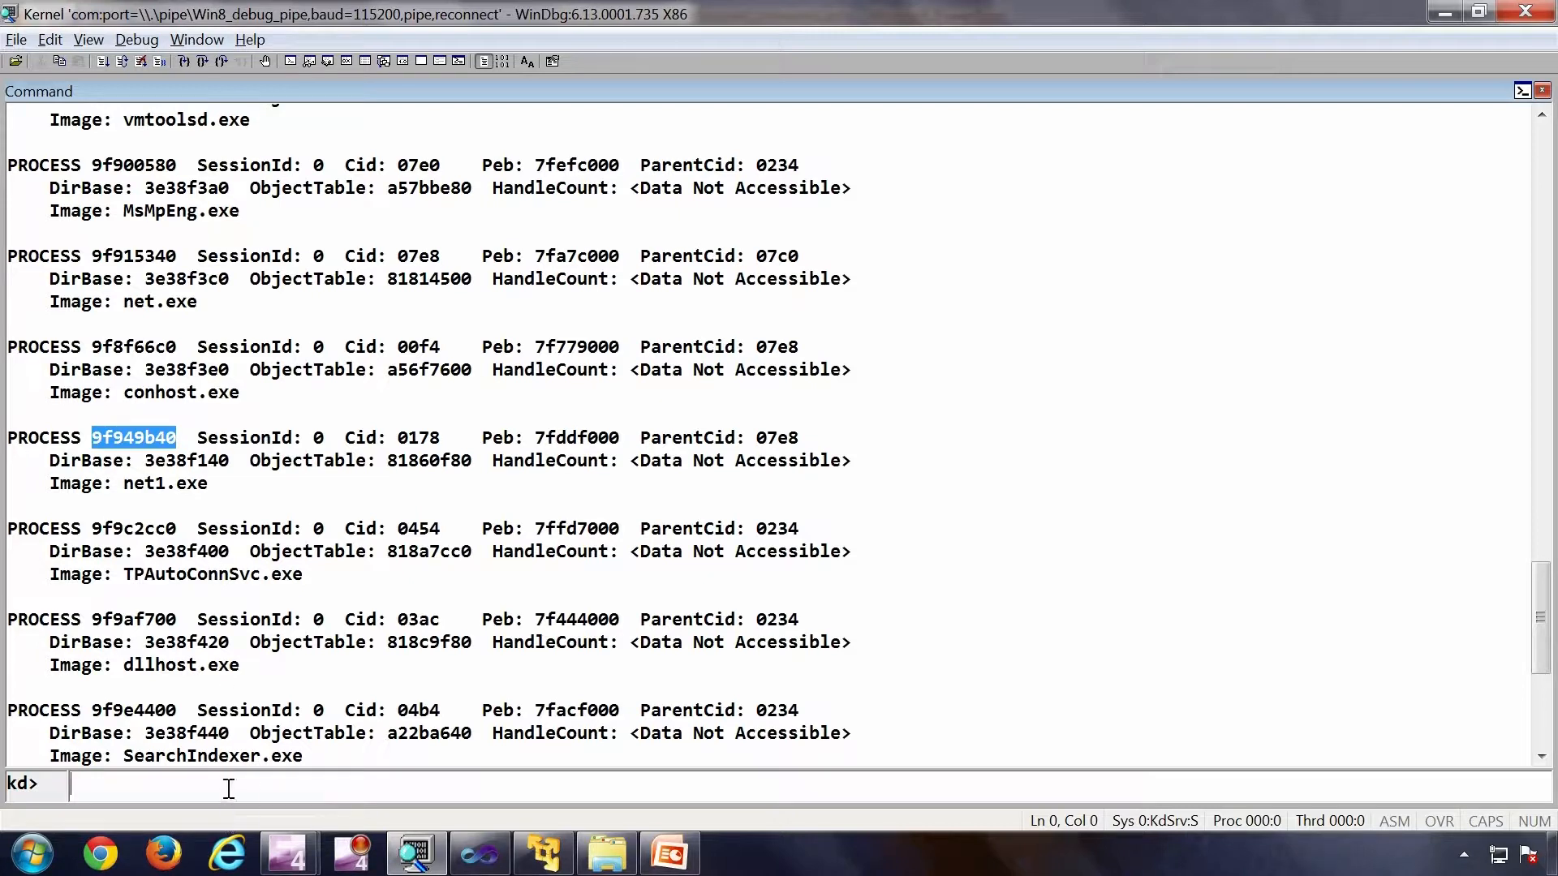
type("!process 0 0")
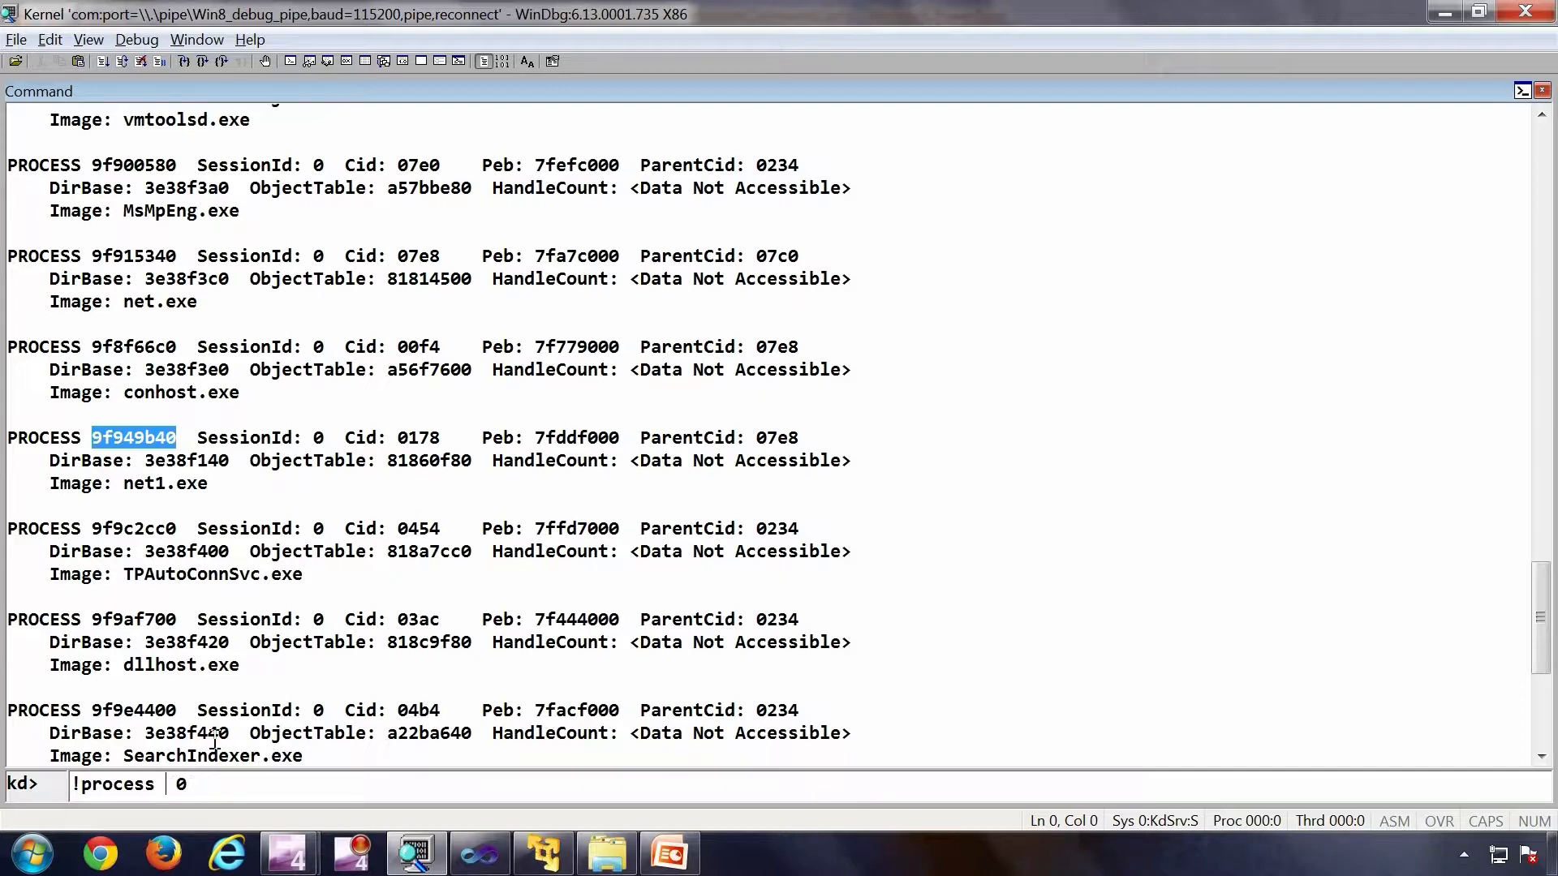
type("9f949b40")
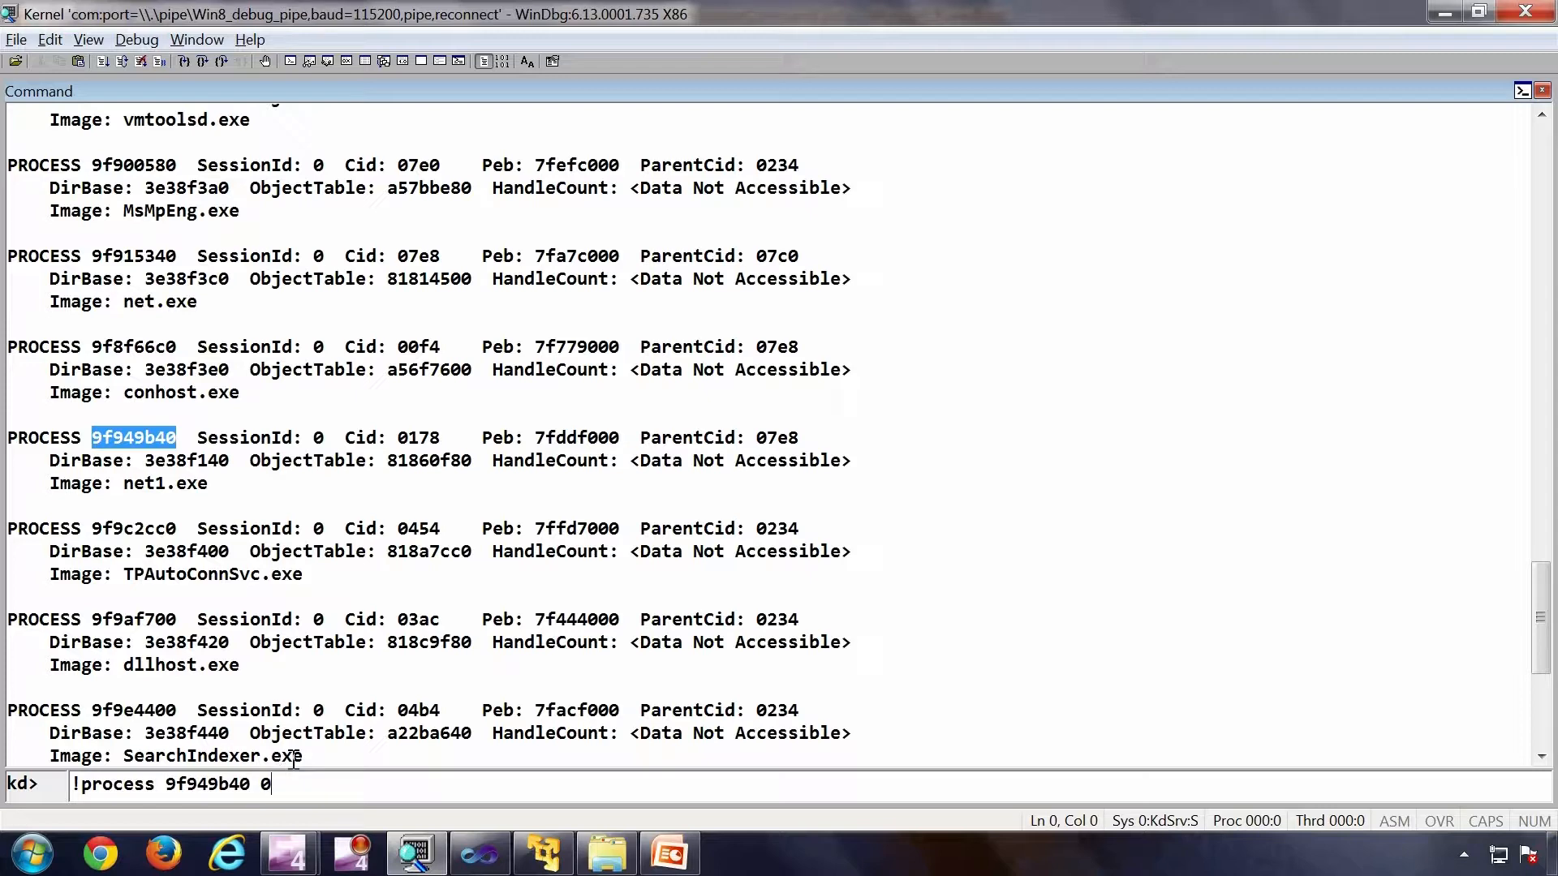
type("7")
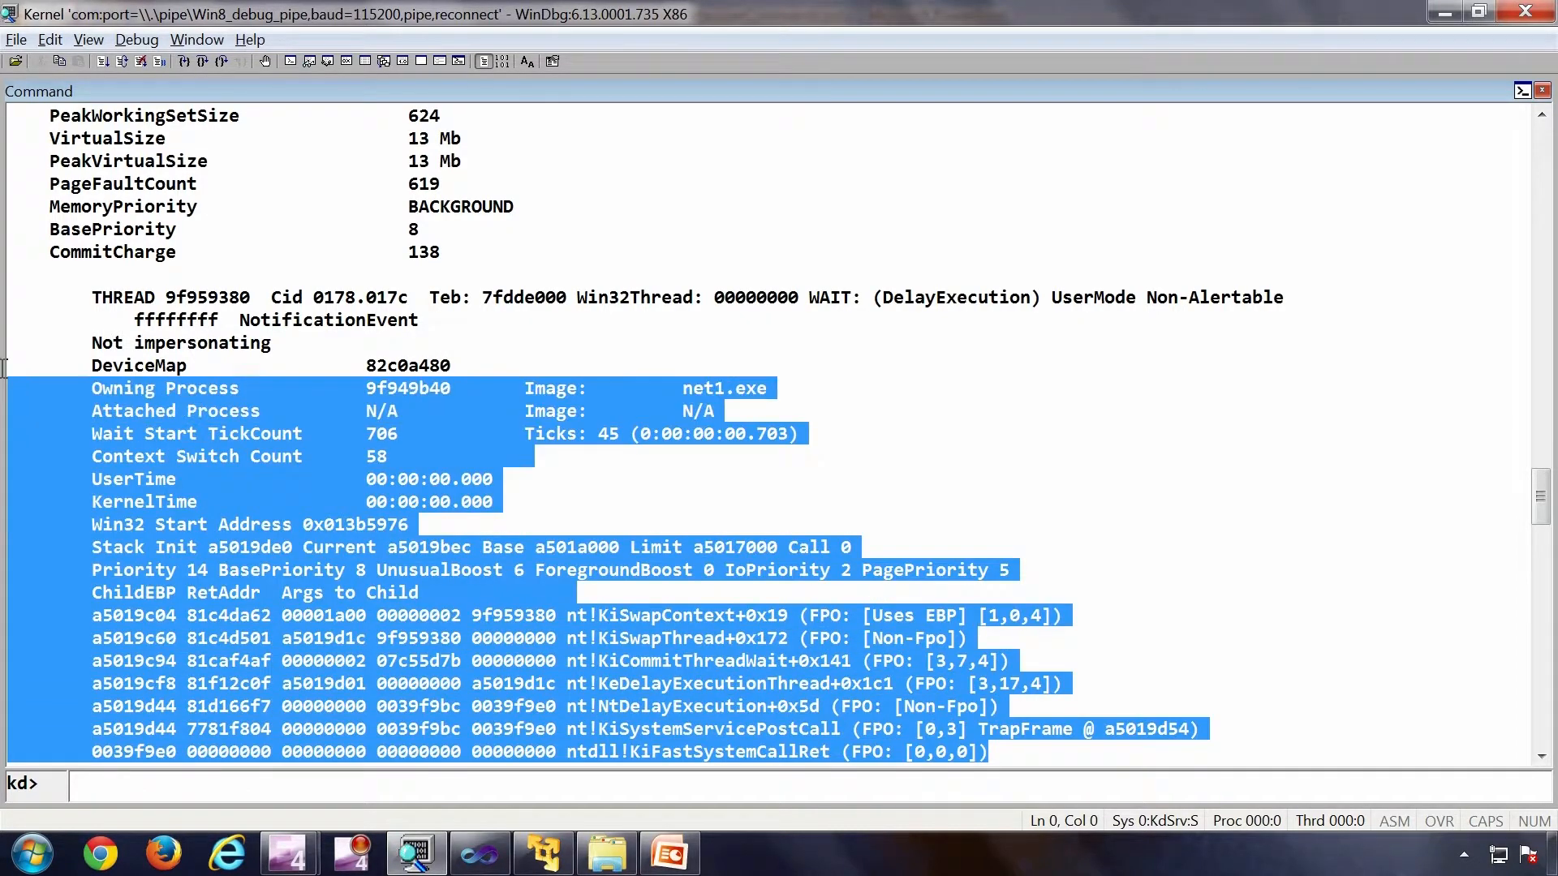
left_click(735, 347)
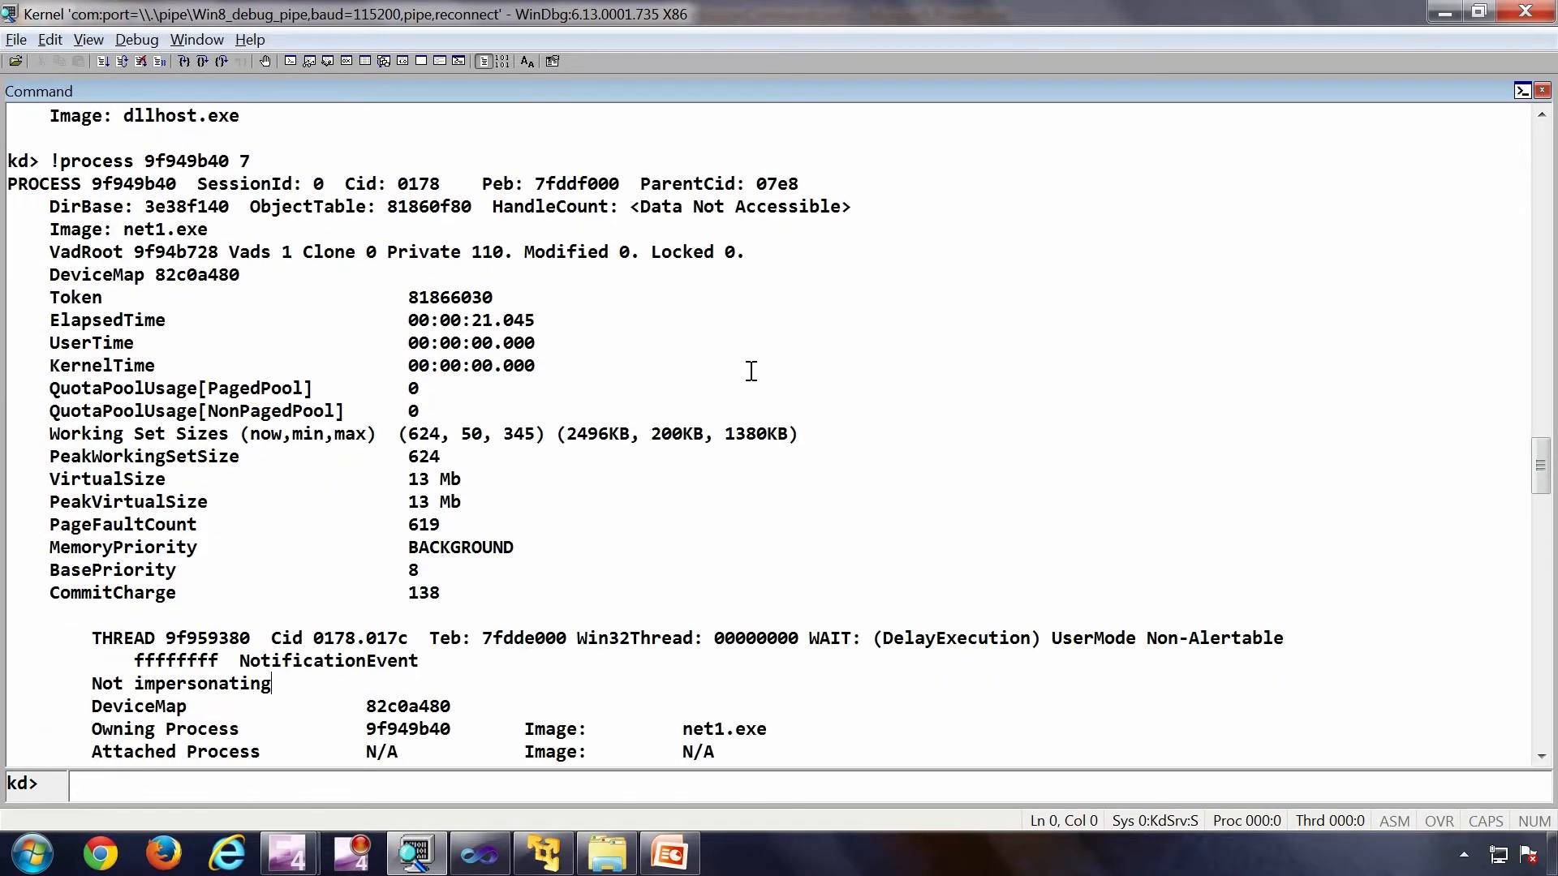
Show net1.exe's thread stack with user-mode frames via !process 9f949b40 17.
scroll("down", 3)
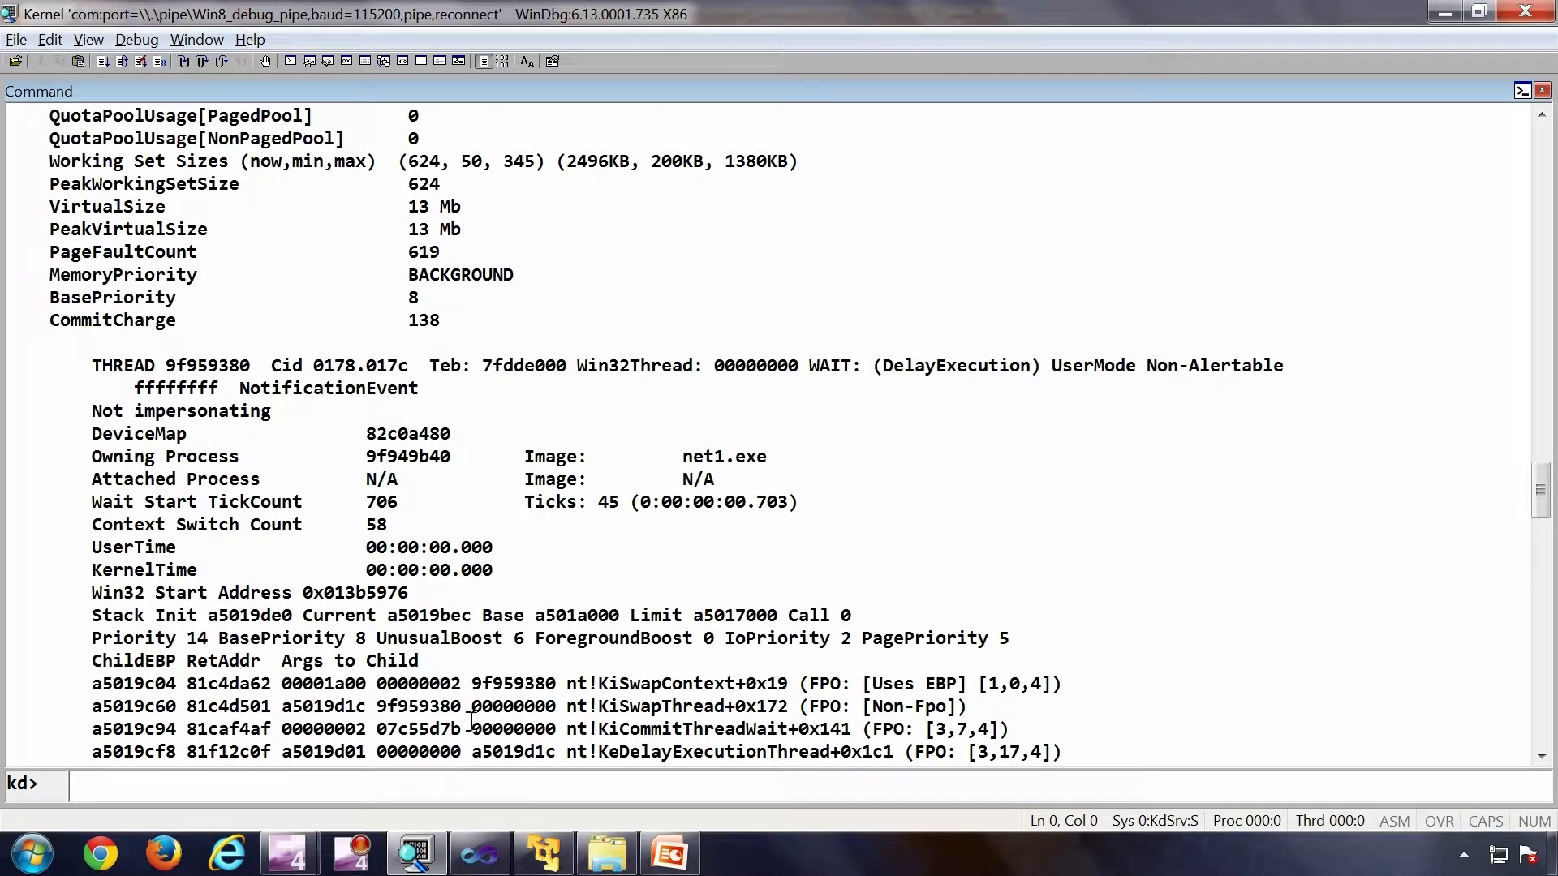
type("!process 9f949b40 7")
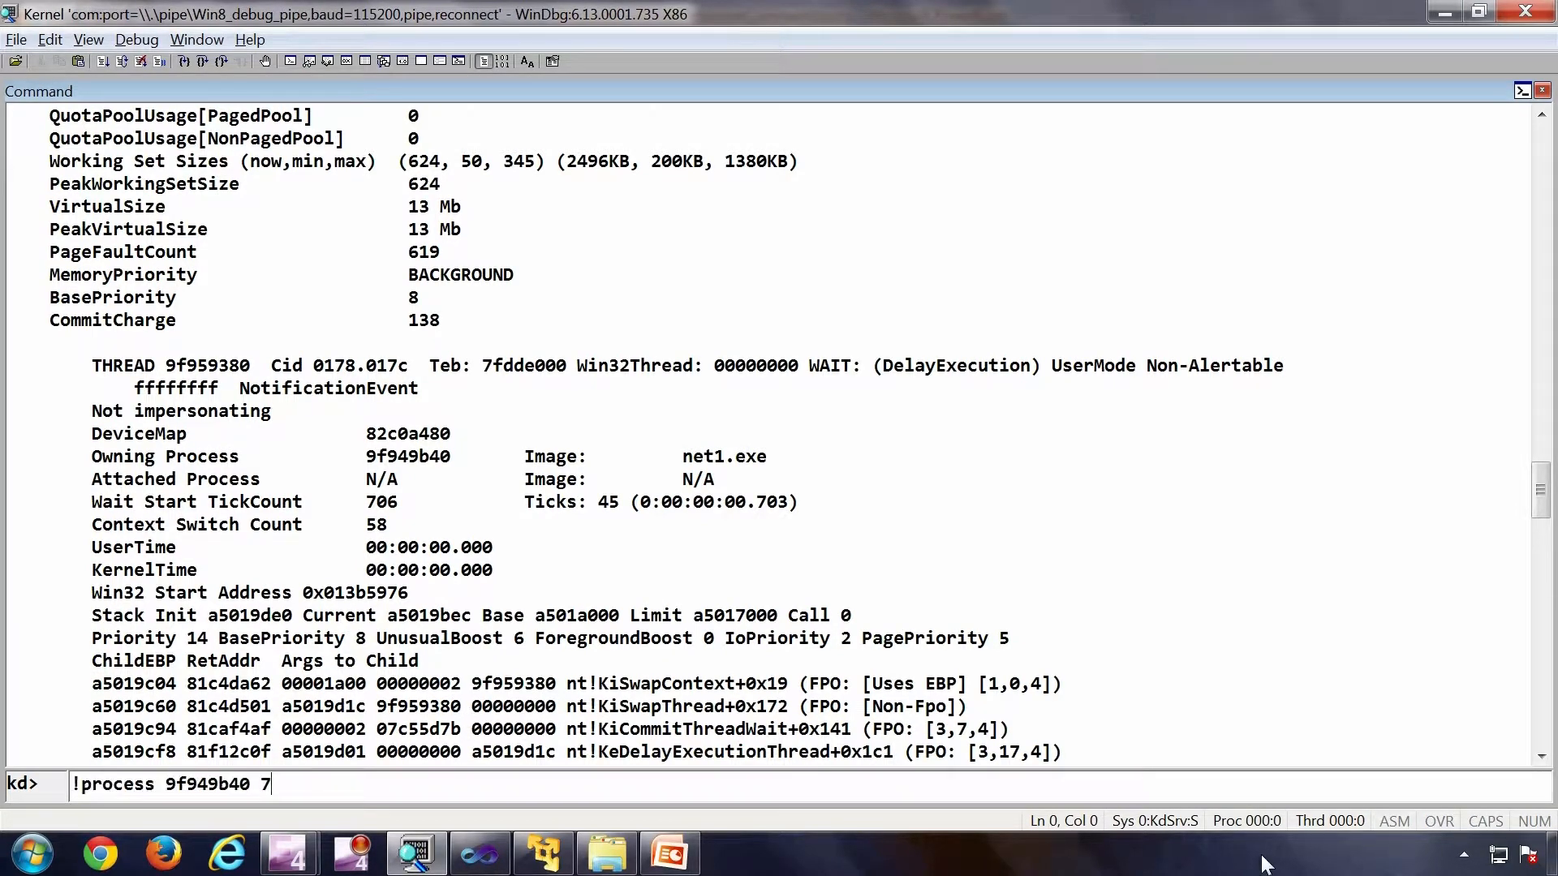
type("1")
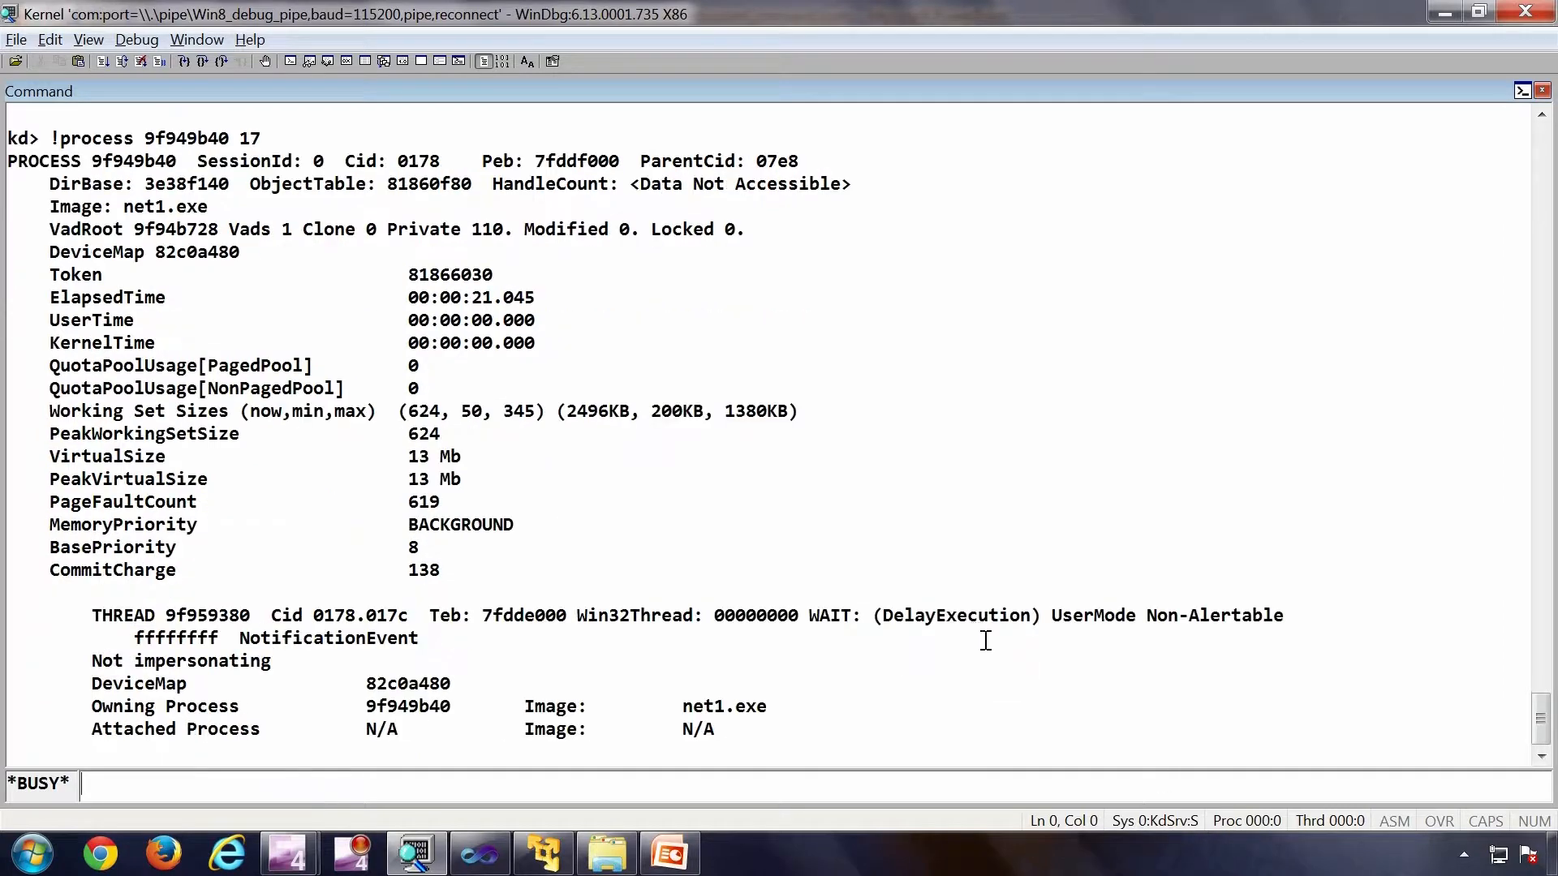
scroll("down", 3)
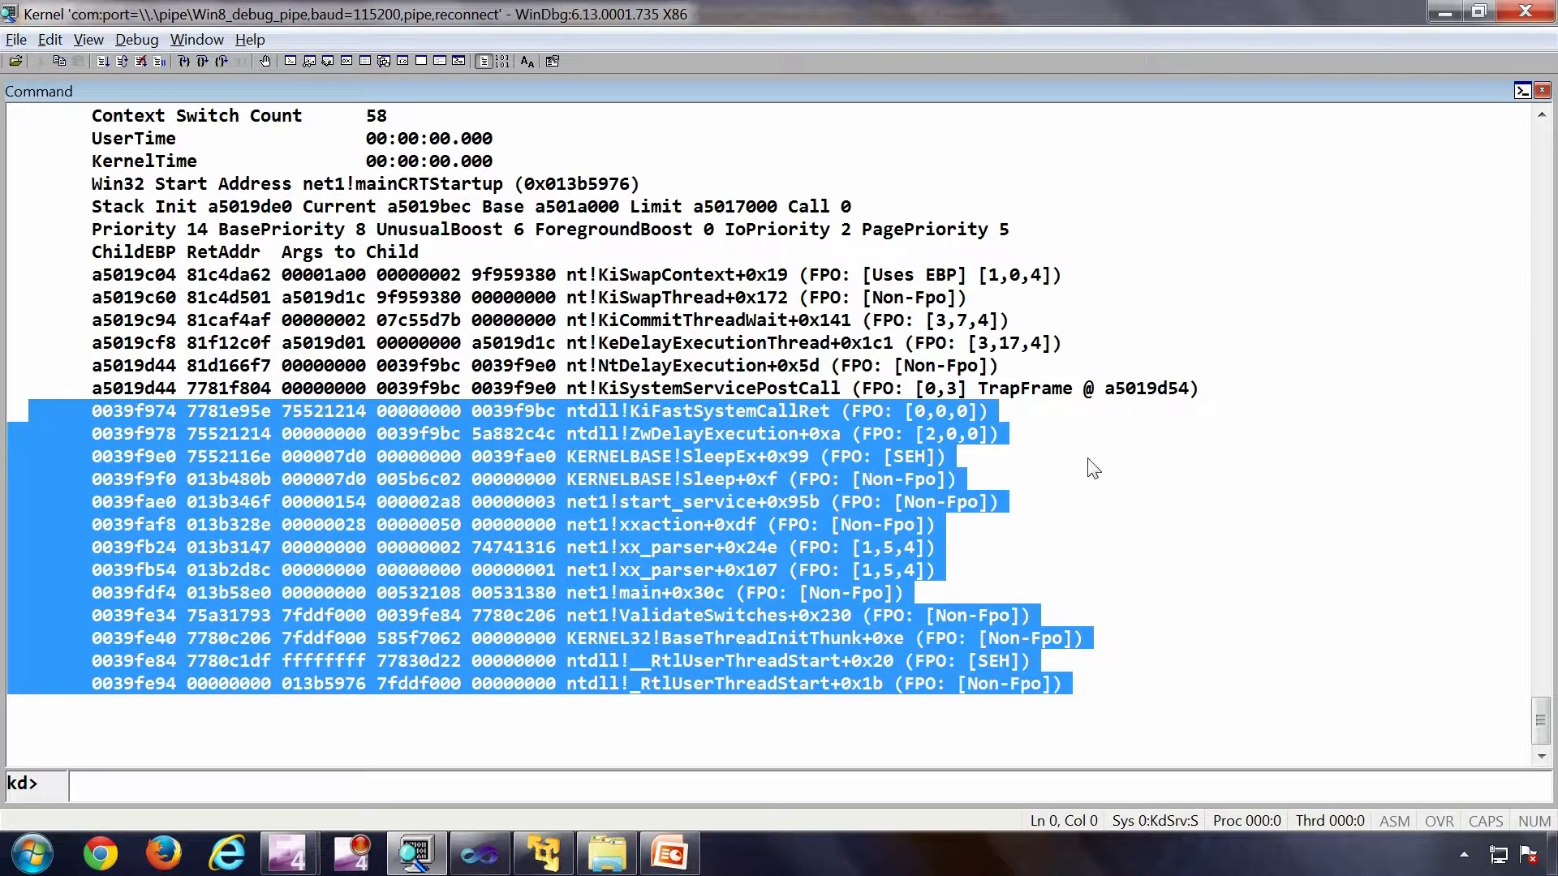
left_click(119, 410)
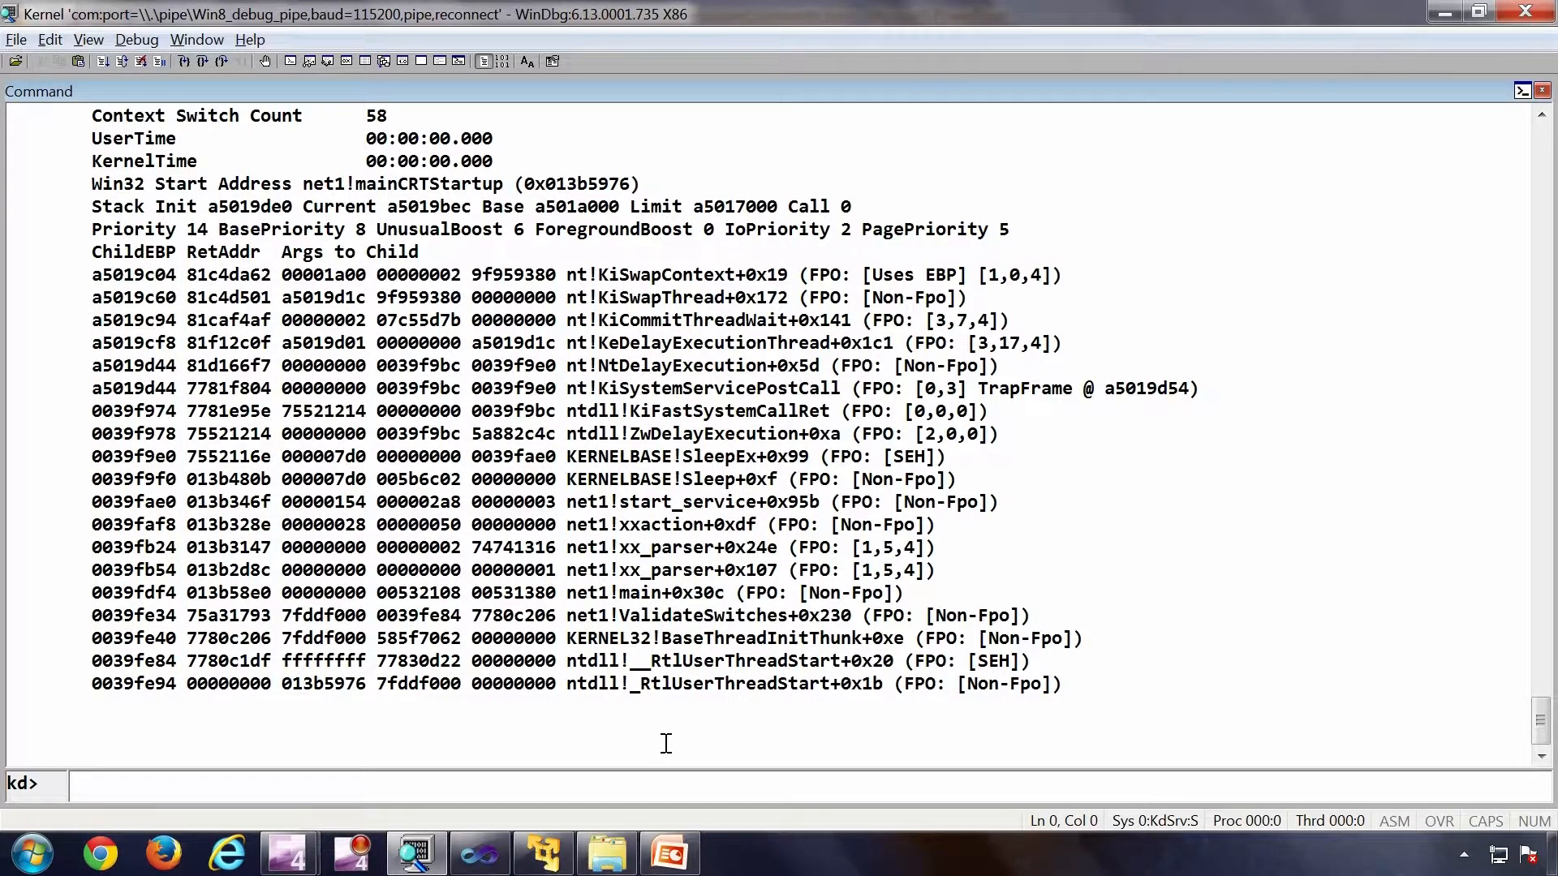
Dump full details and stacks of all svchost.exe processes with !process 0 17 svchost.exe.
type("!process 9f949b40 17")
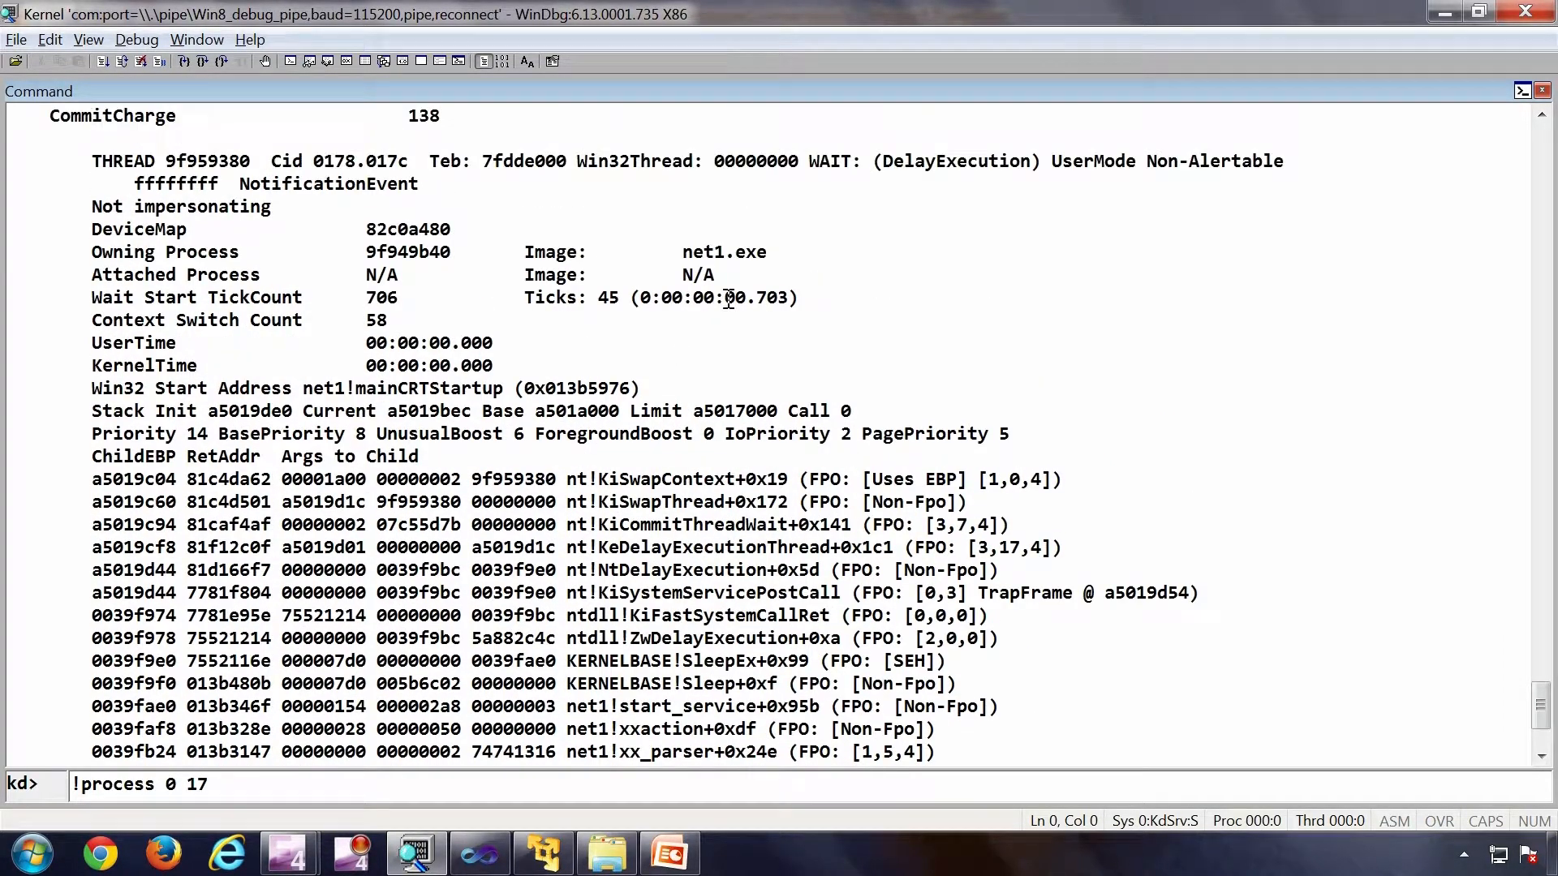
double_click(723, 252)
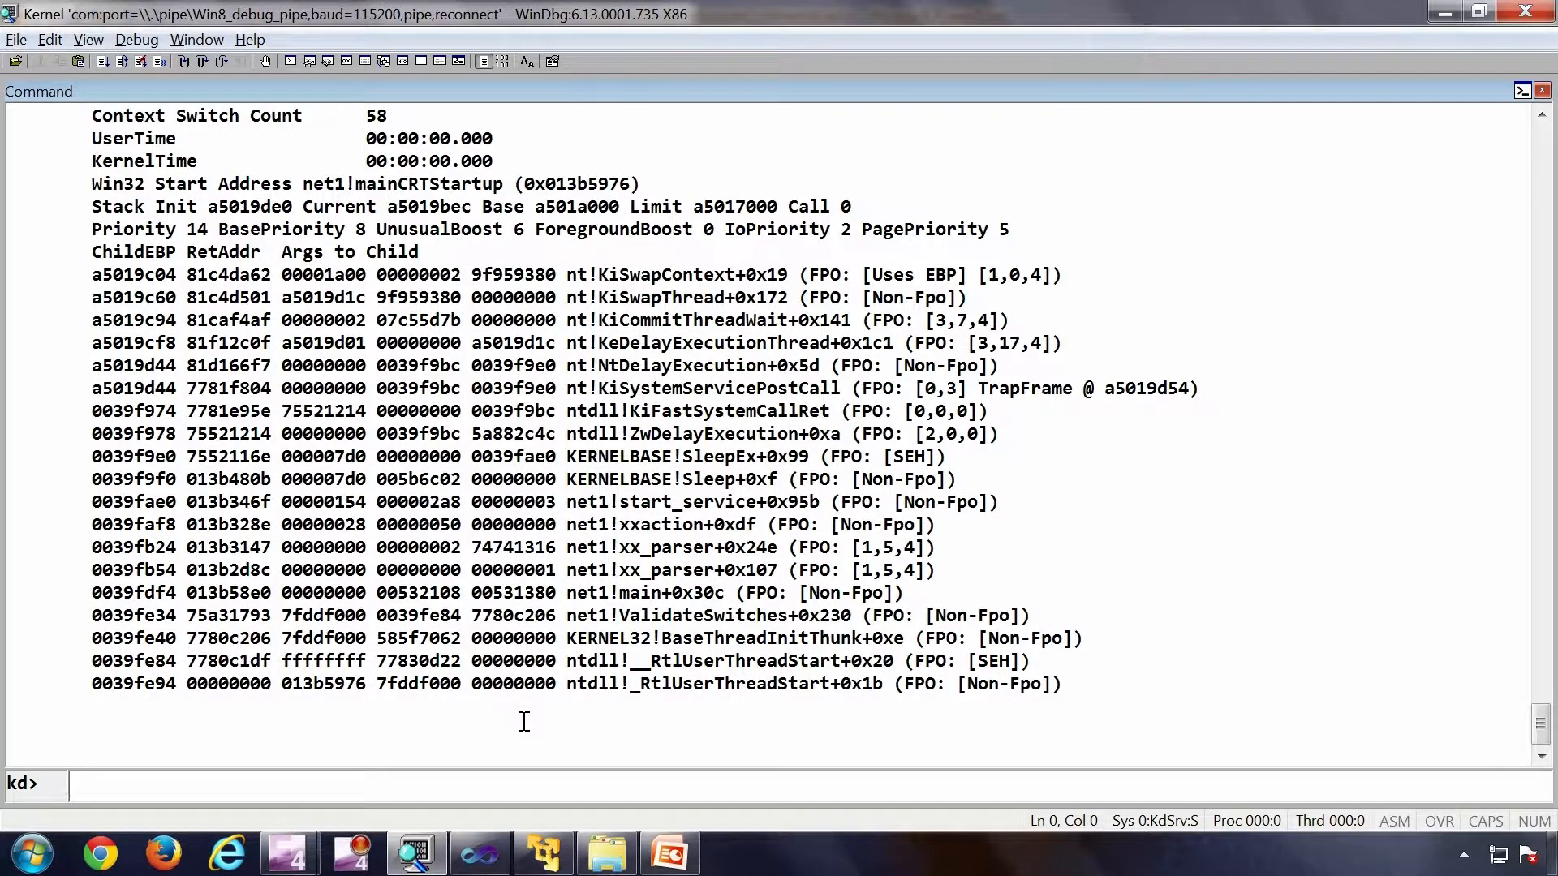
type("!process 0 17 svchost.exe")
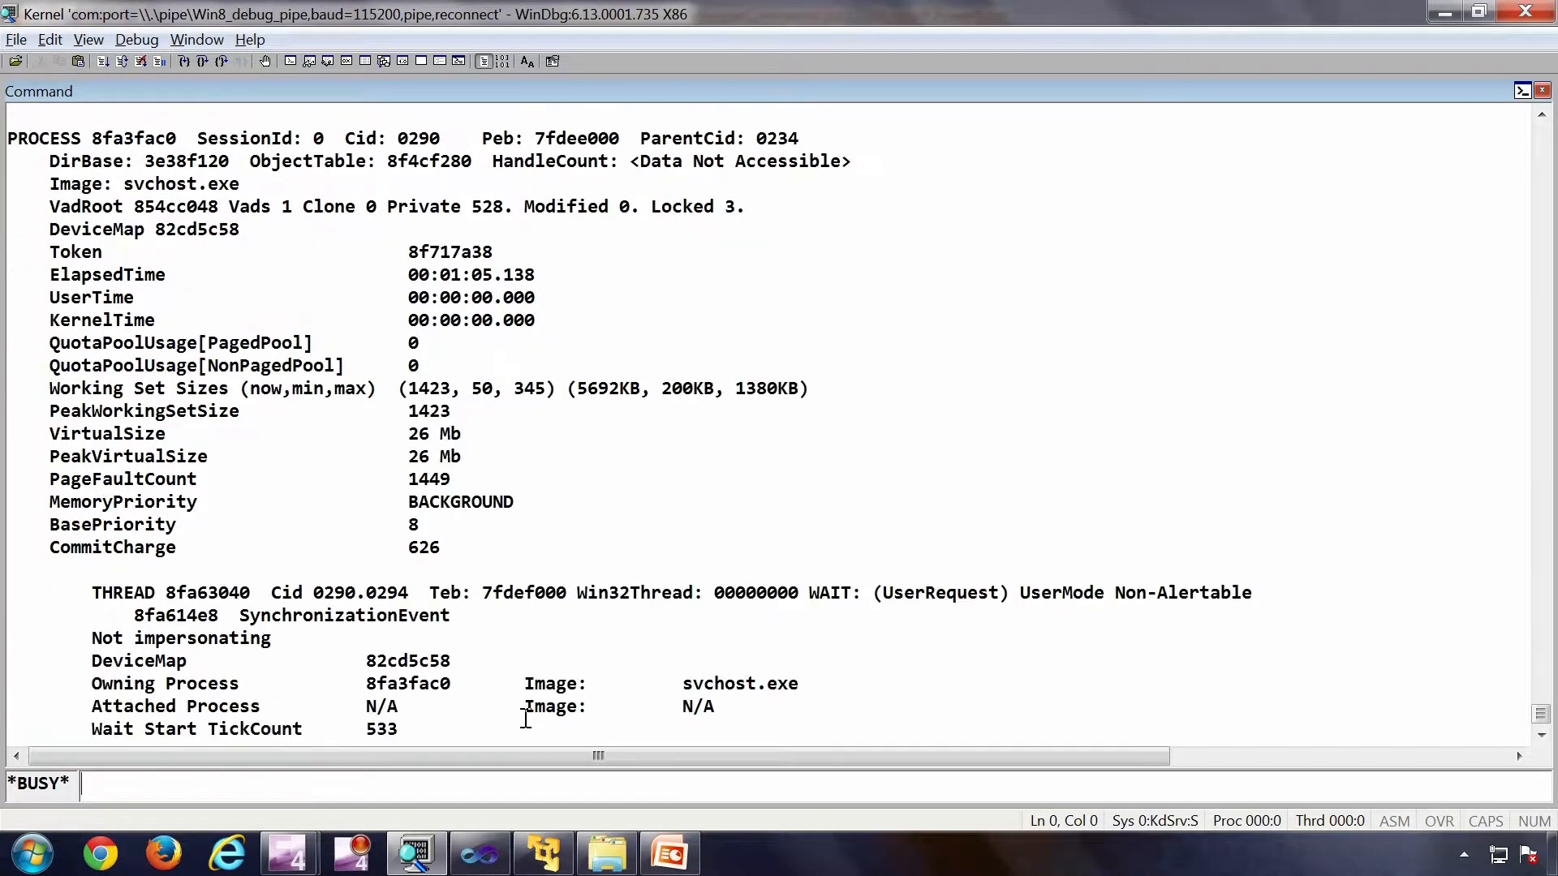
scroll("down", 3)
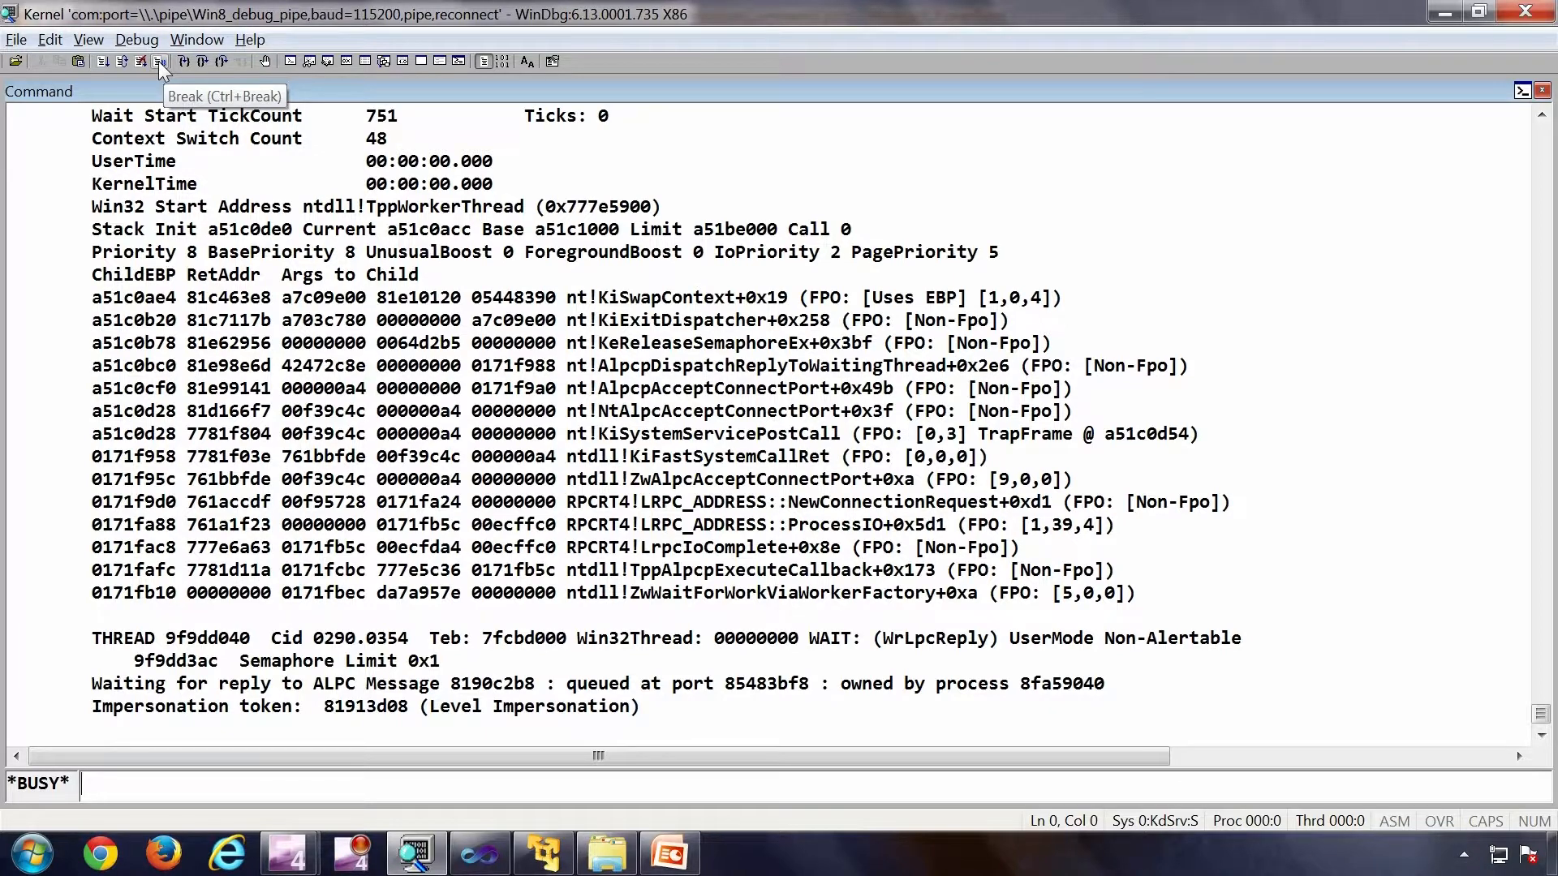
Break the running dump and start .process /r /p to switch into svchost 8fa3fac0.
left_click(162, 62)
type(".")
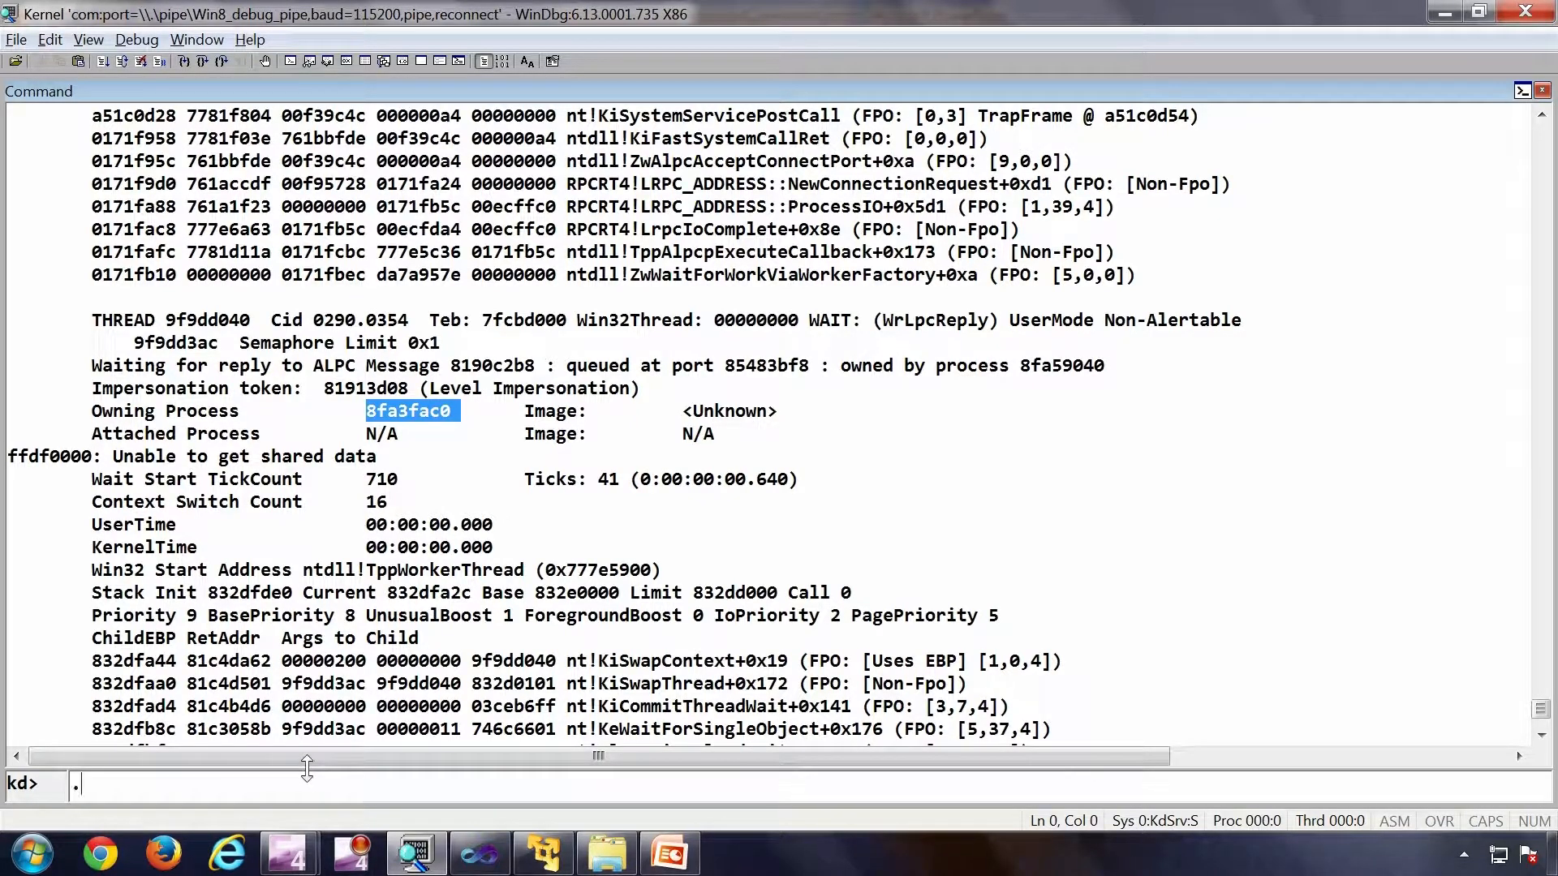
type("process")
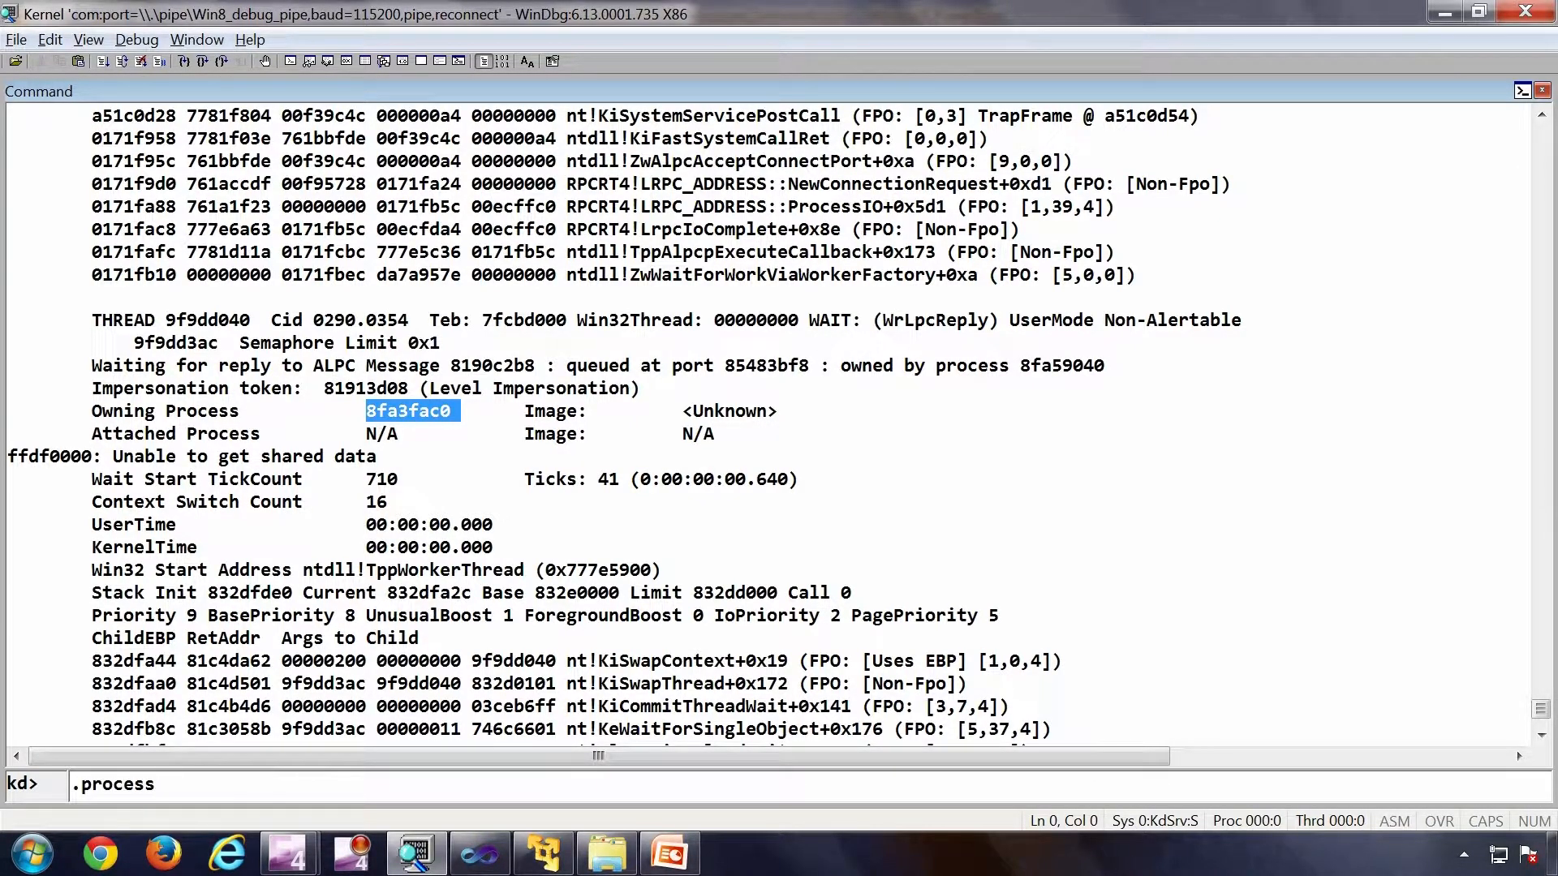
type("/r /p")
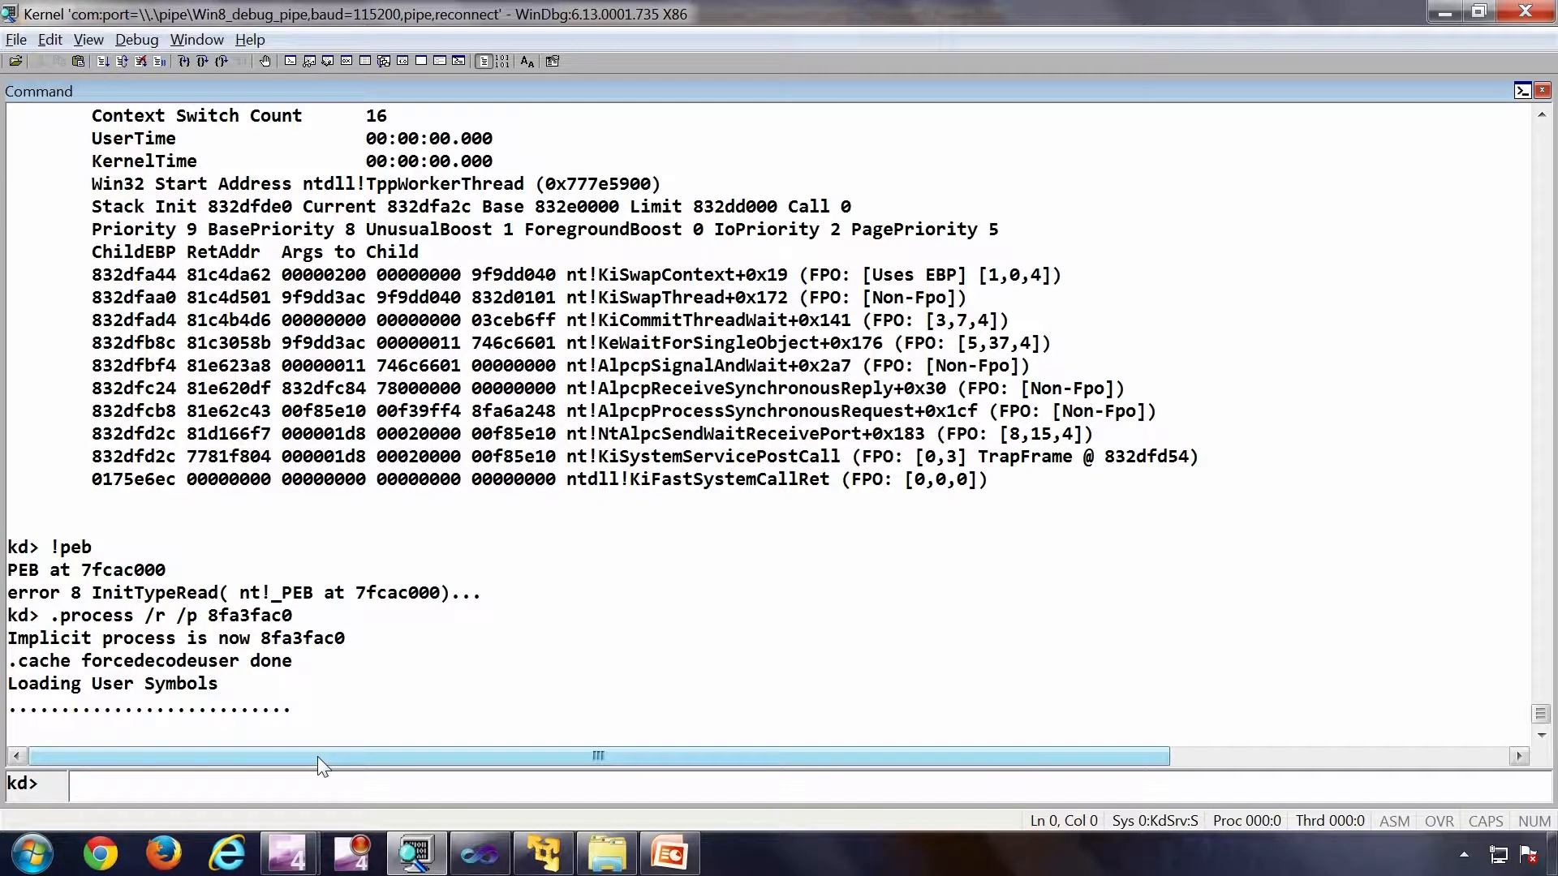
Show svchost's PEB with !peb and pick out the OLEAUT32.dll base address.
type("!peb")
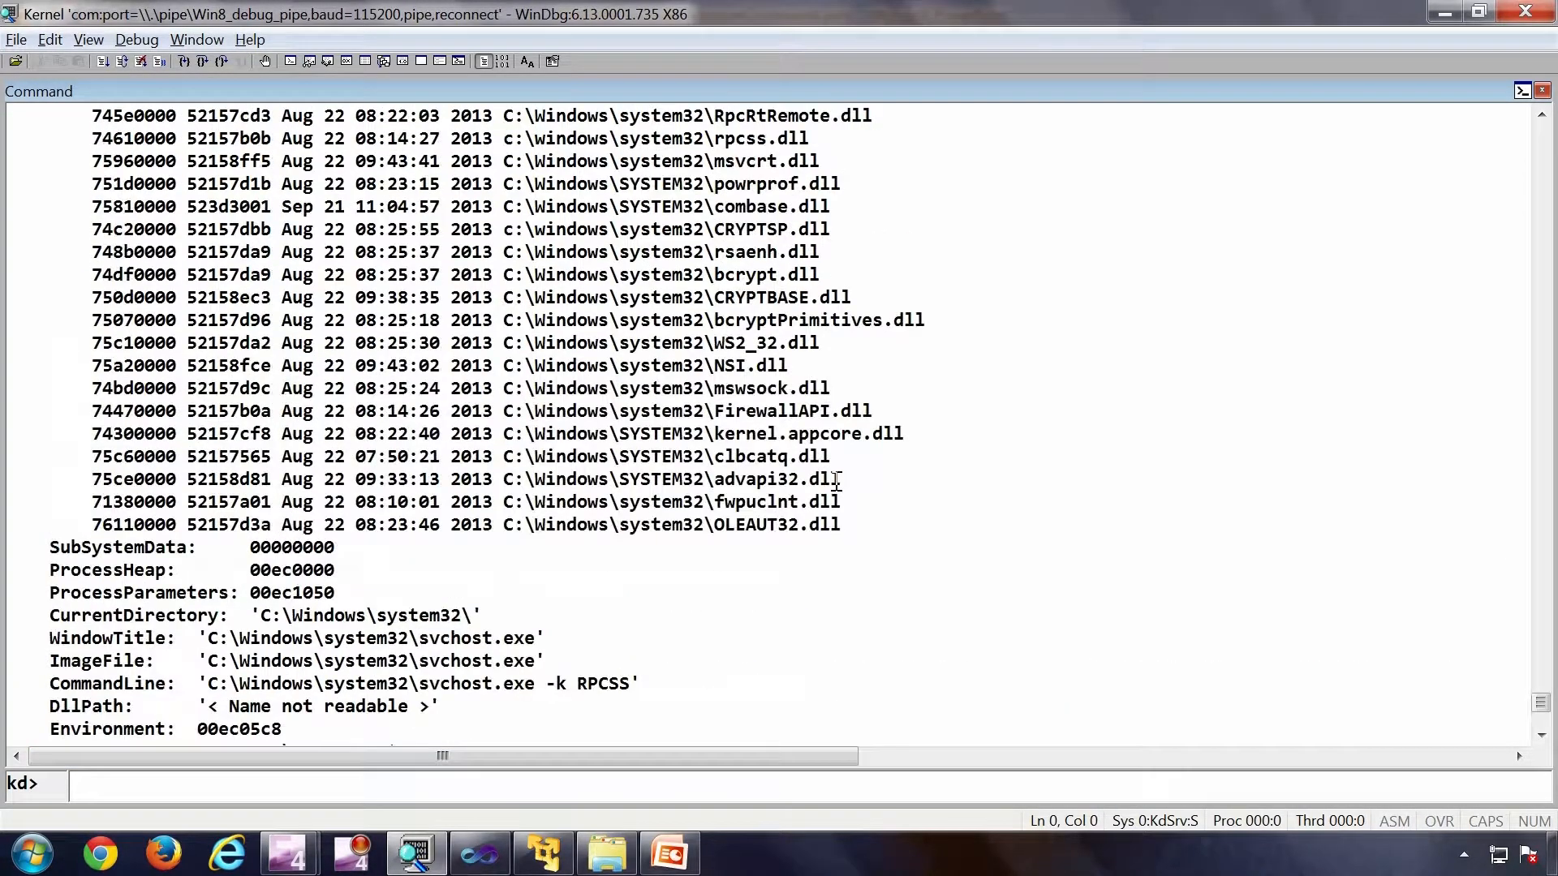
left_click_drag(206, 683, 638, 683)
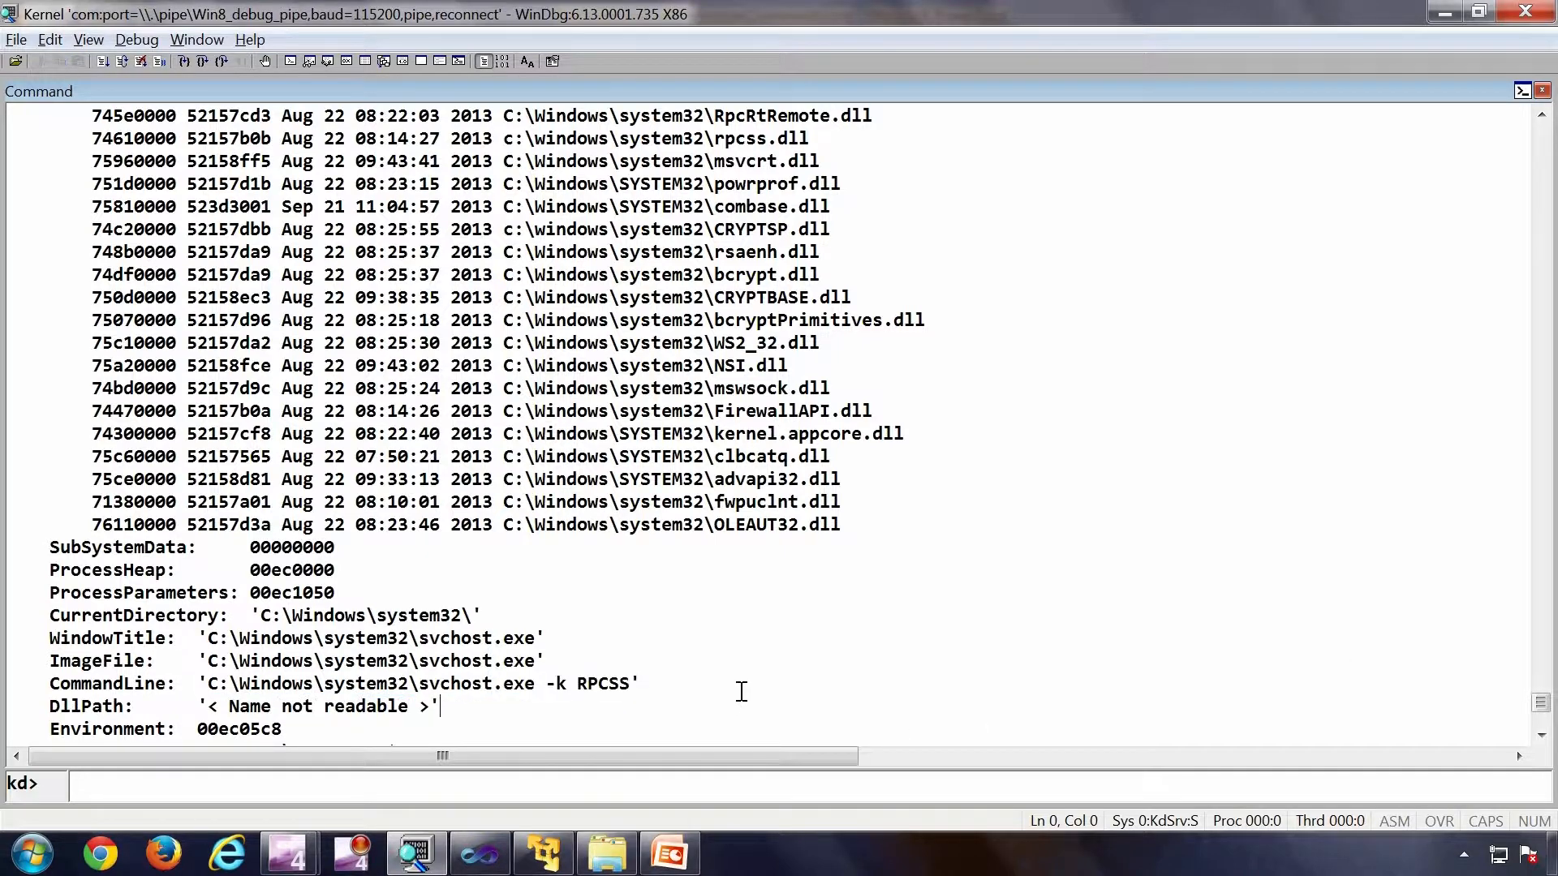
double_click(477, 683)
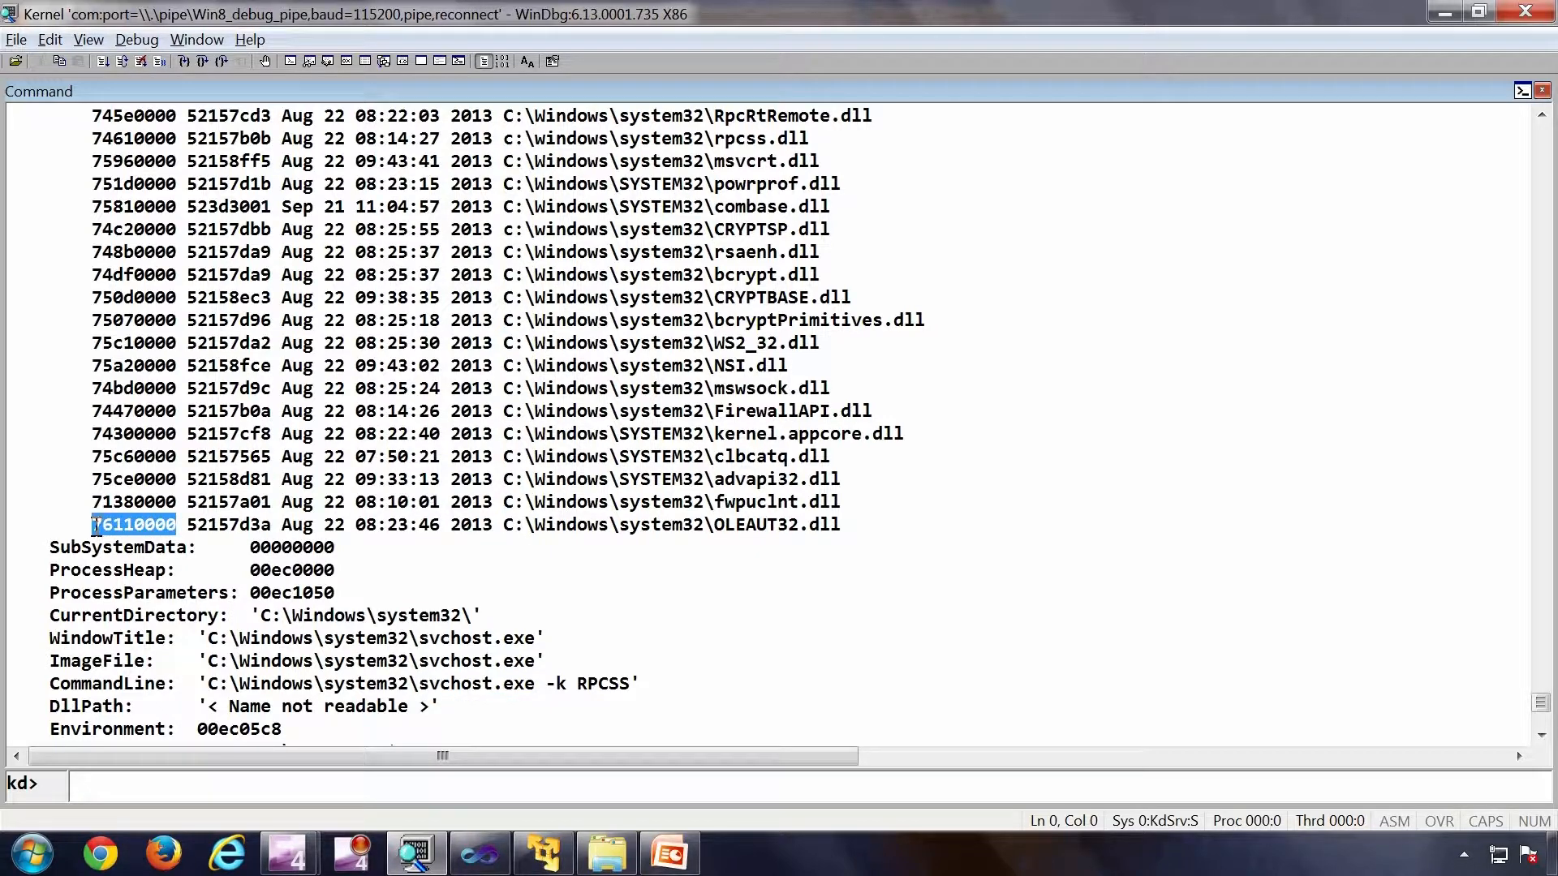
Dump memory at 76110000 to reveal the MZ header, then list processes again.
type("dc 76110000")
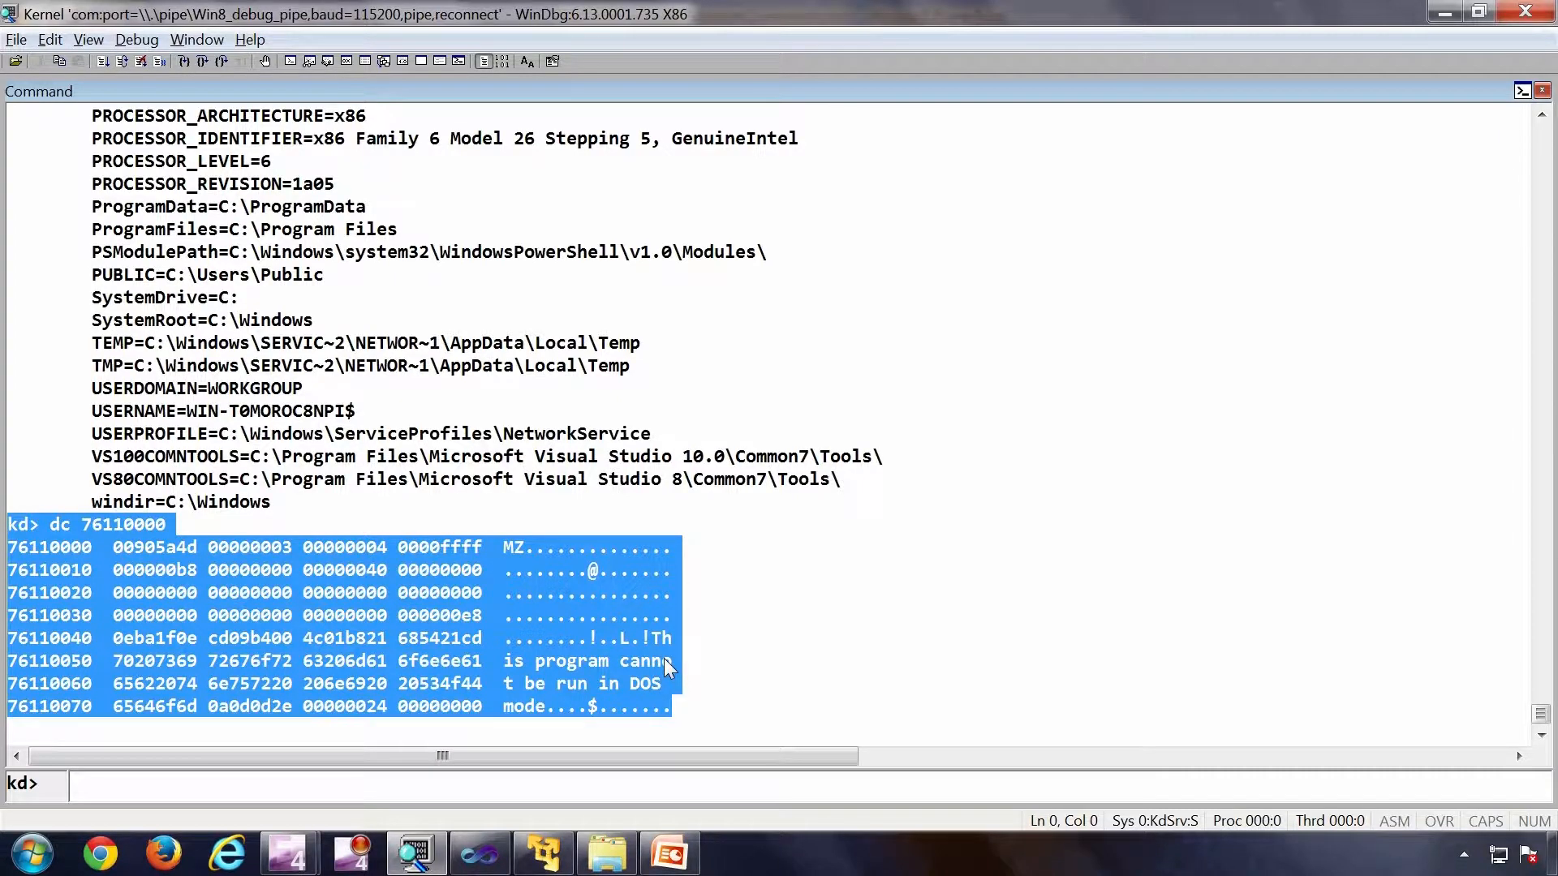
mouse_move(646, 636)
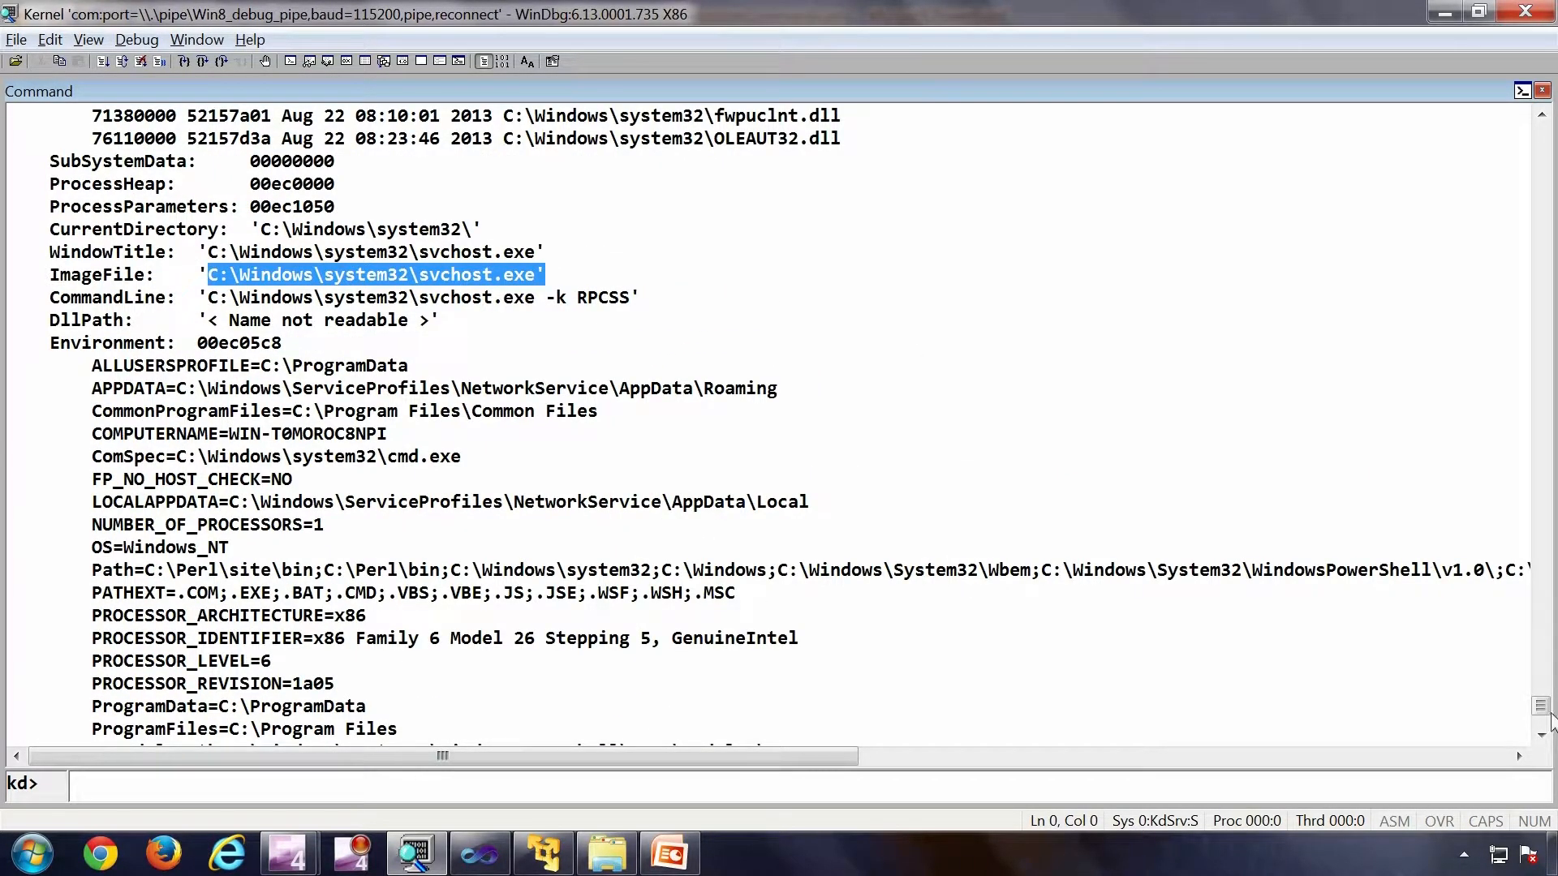
type("!process 0 0")
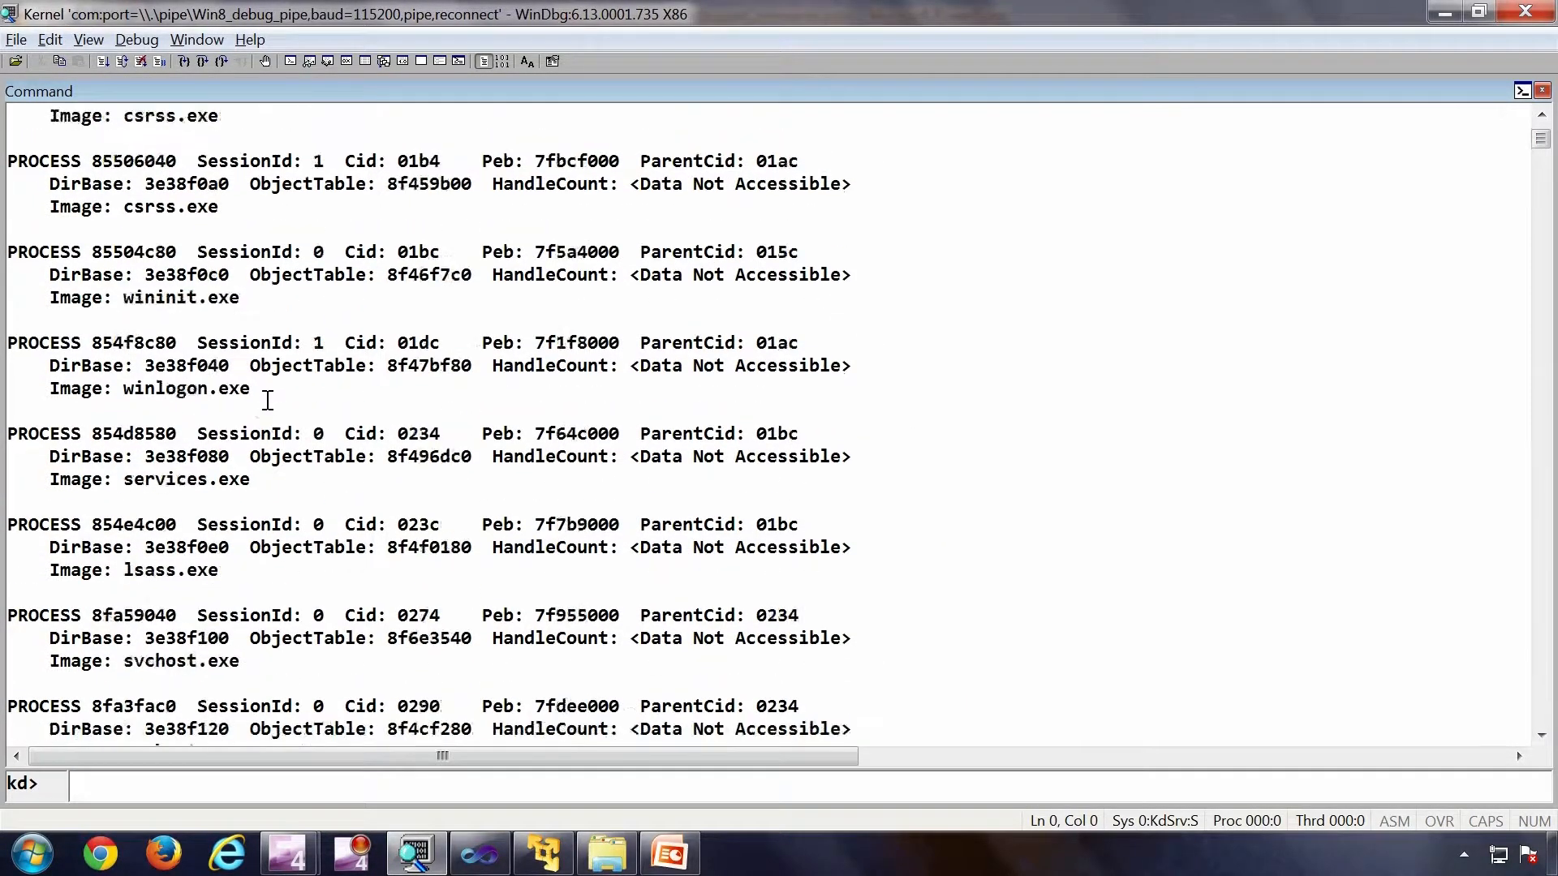
Switch the implicit process to lsass with .process /r /p 854e4c00.
scroll("down", 3)
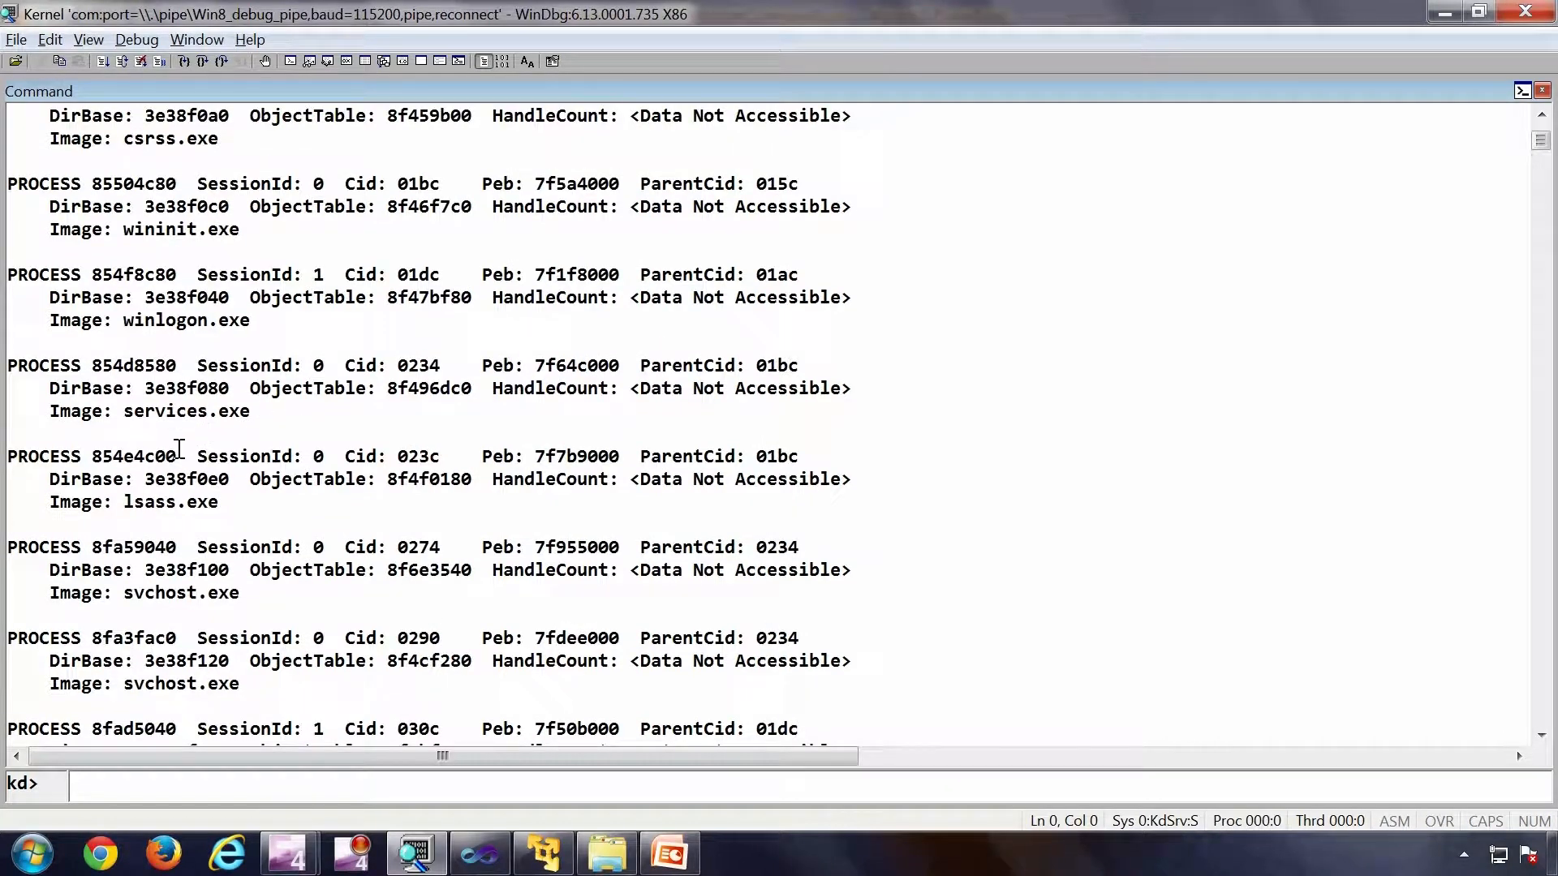
double_click(131, 456)
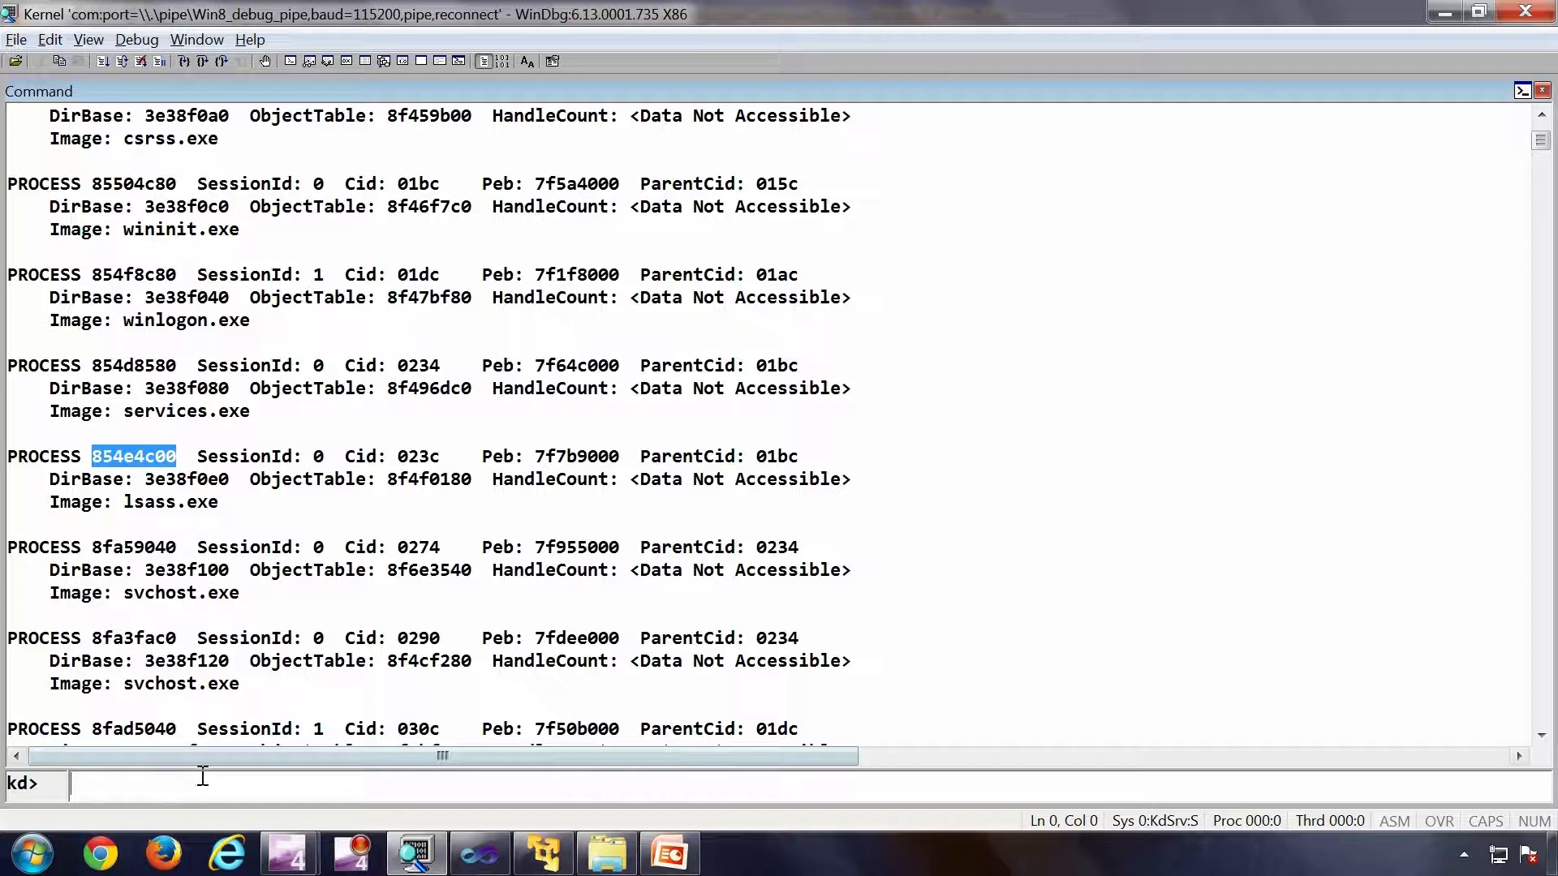
type(".process /r")
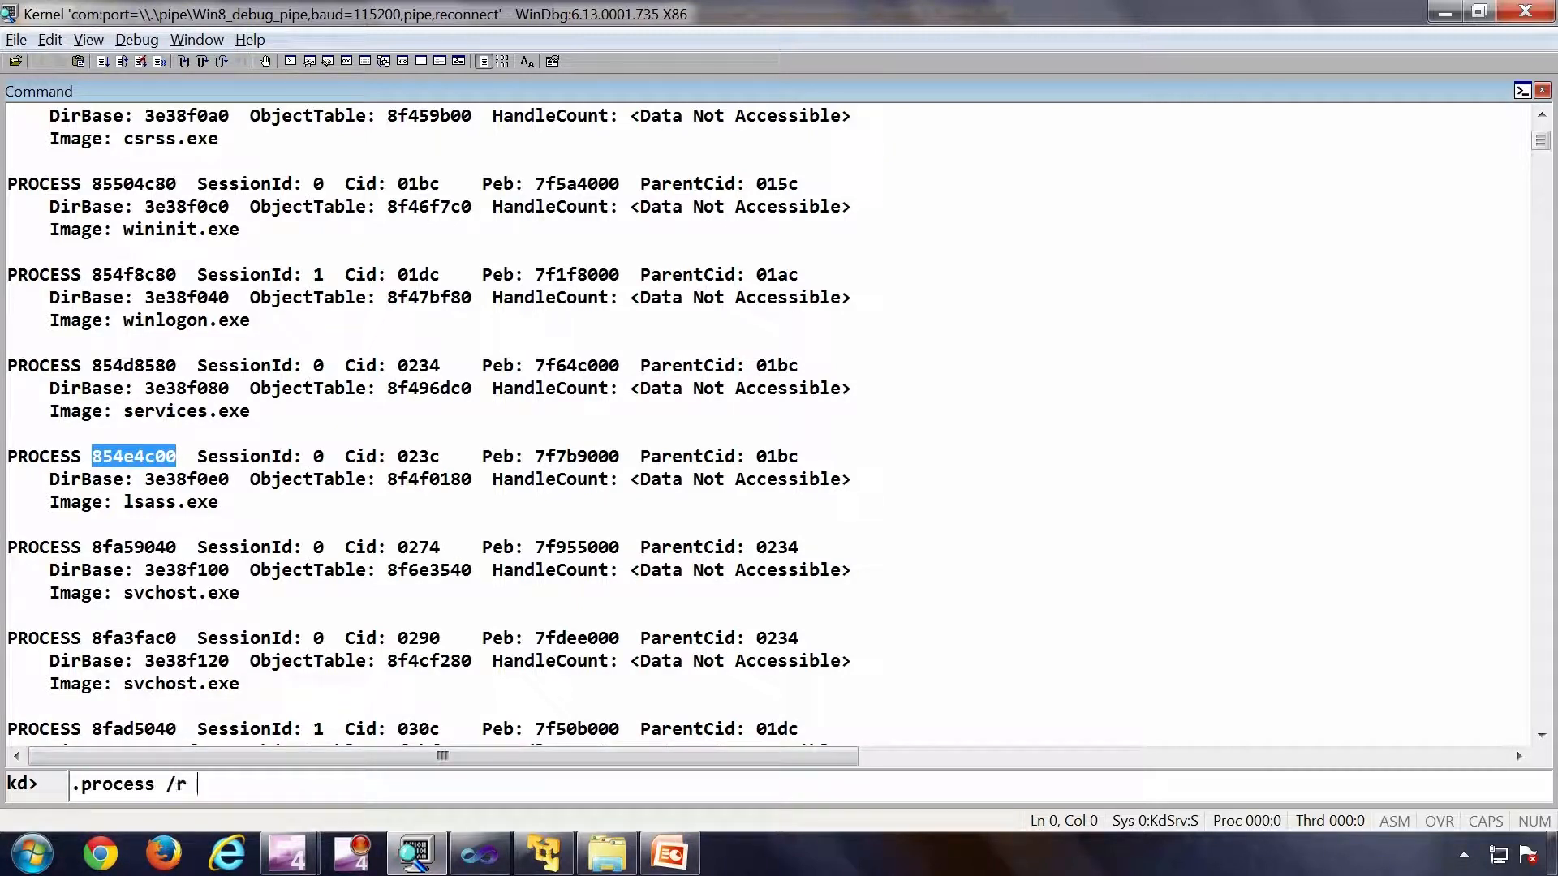
type("/p 854e4c00")
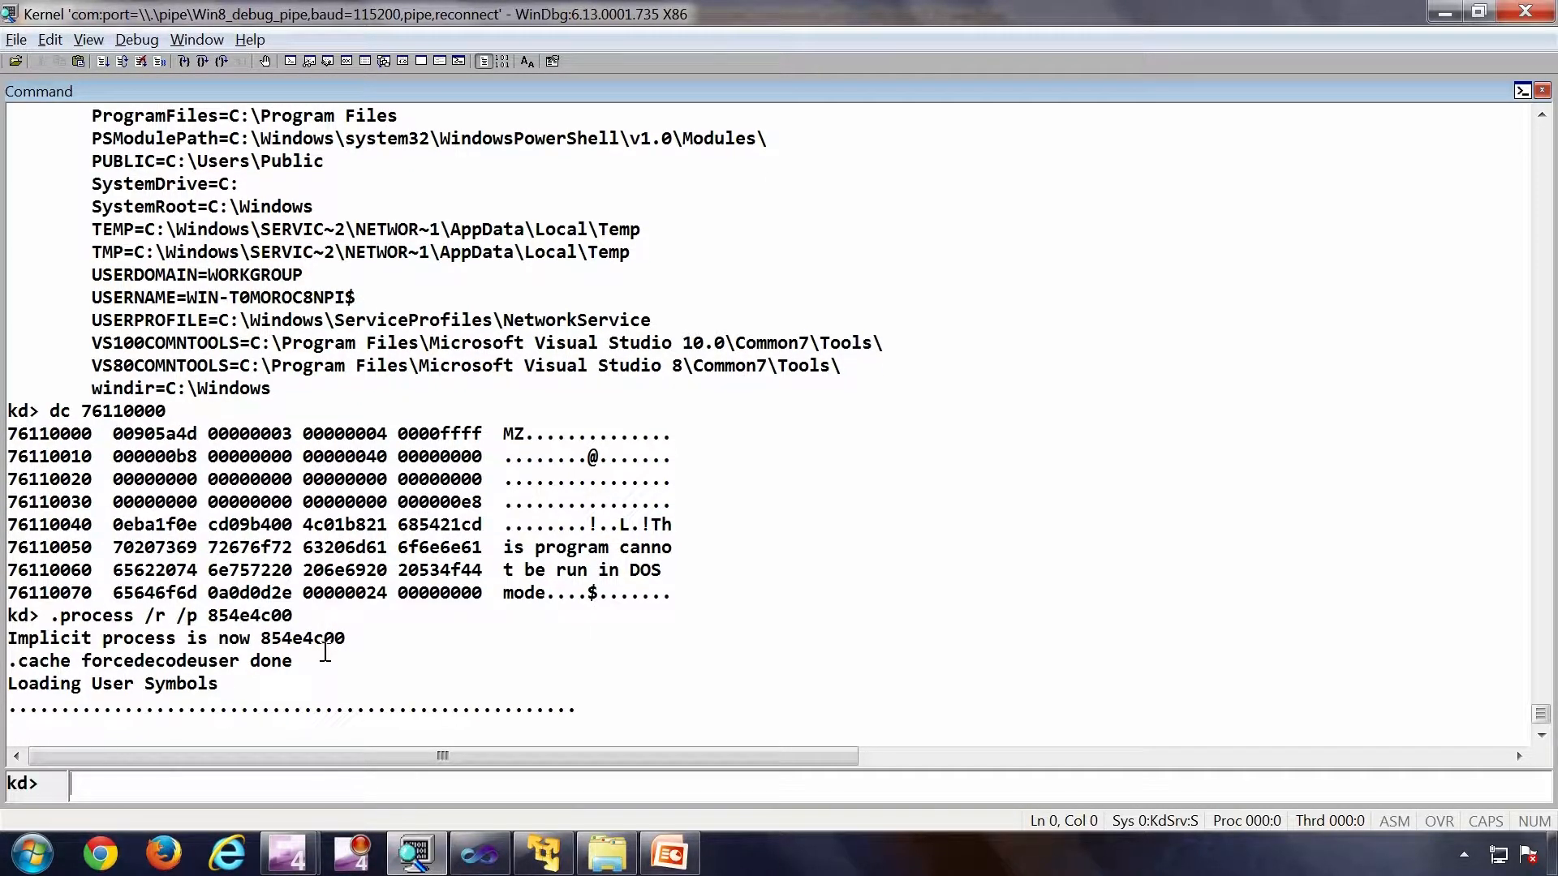
Display lsass's PEB with !peb and mark the lsass.exe image path among its modules.
type("!pe")
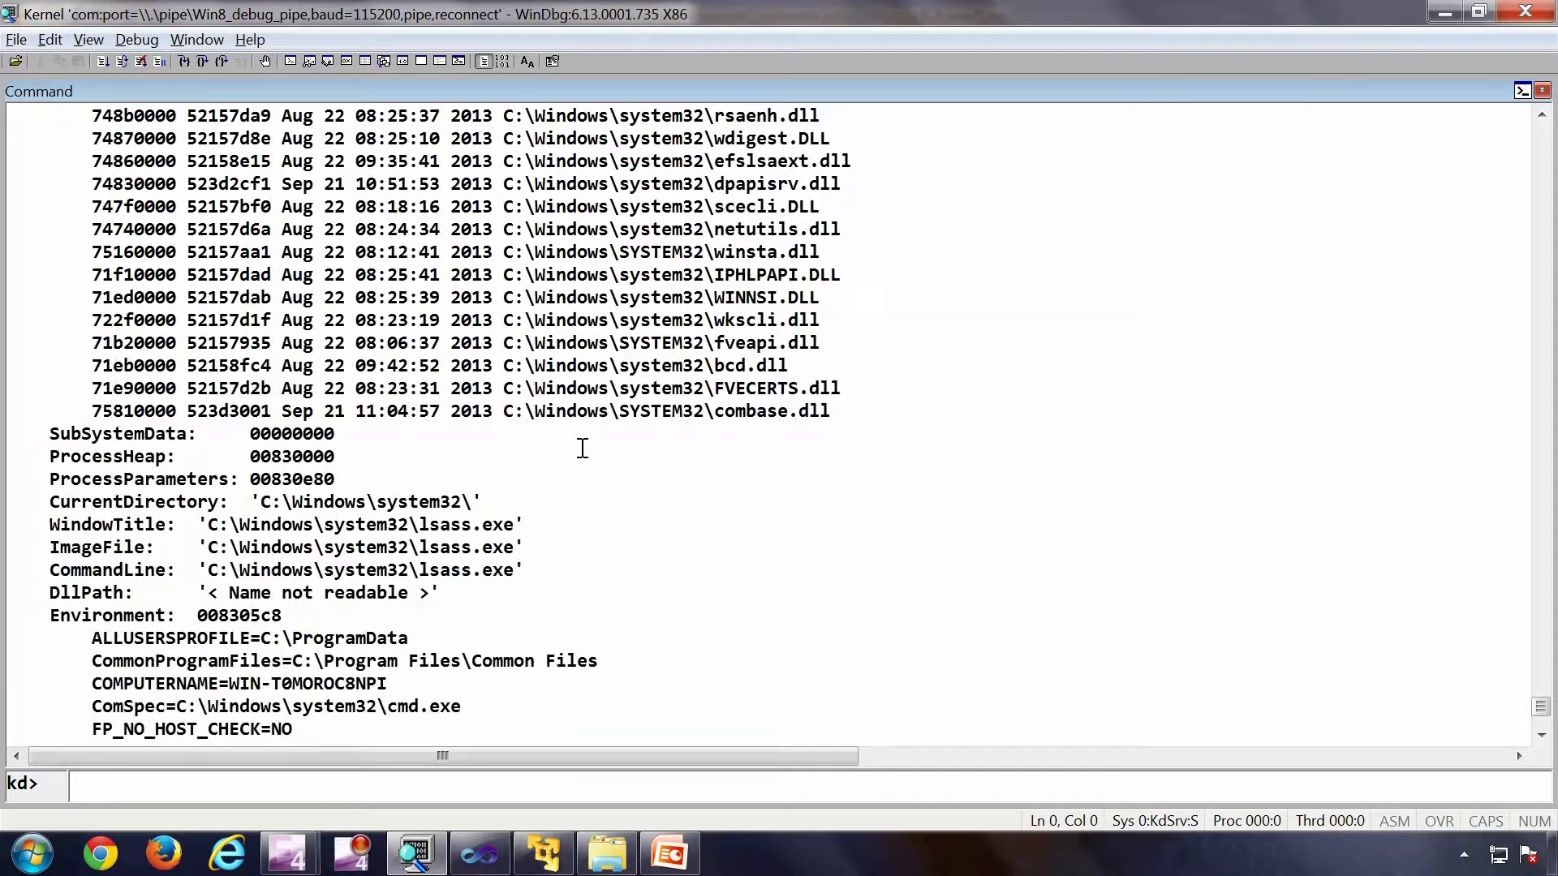
left_click_drag(51, 524, 524, 547)
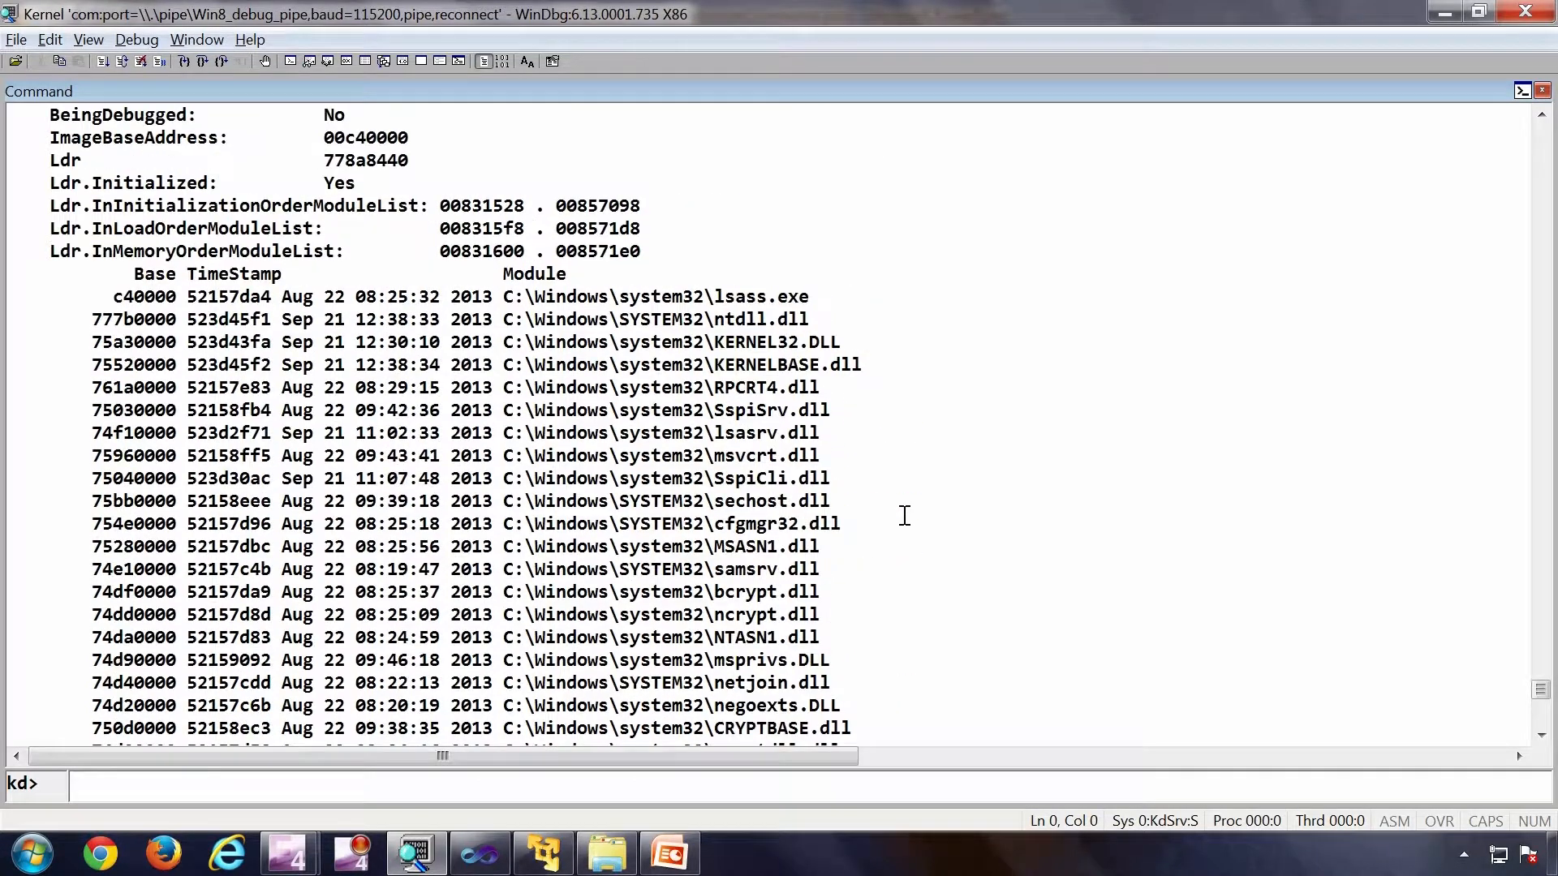
type("!peb")
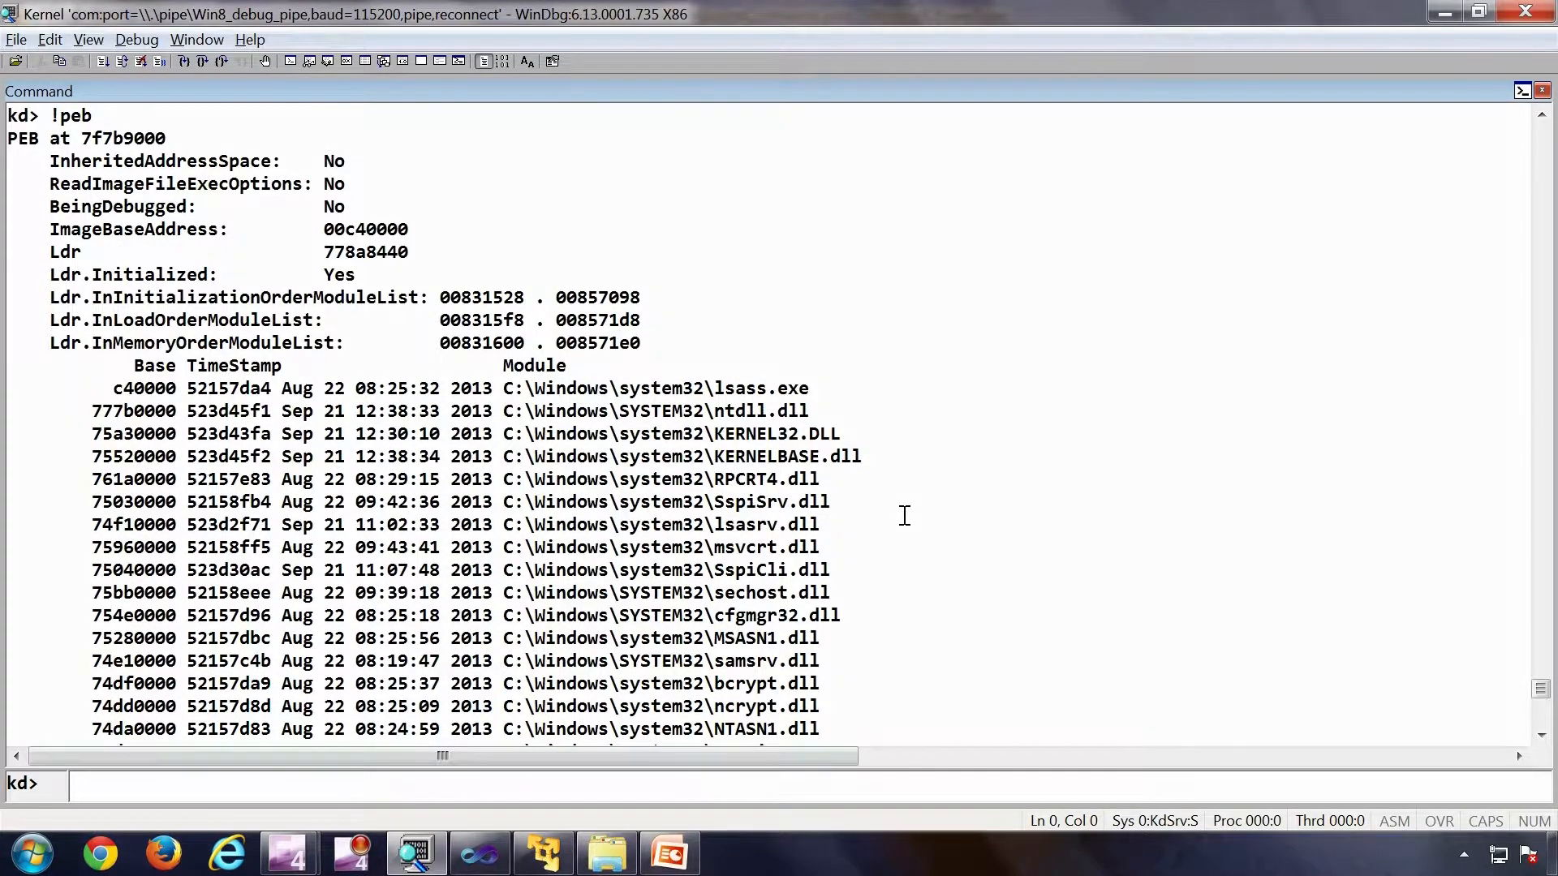
double_click(656, 388)
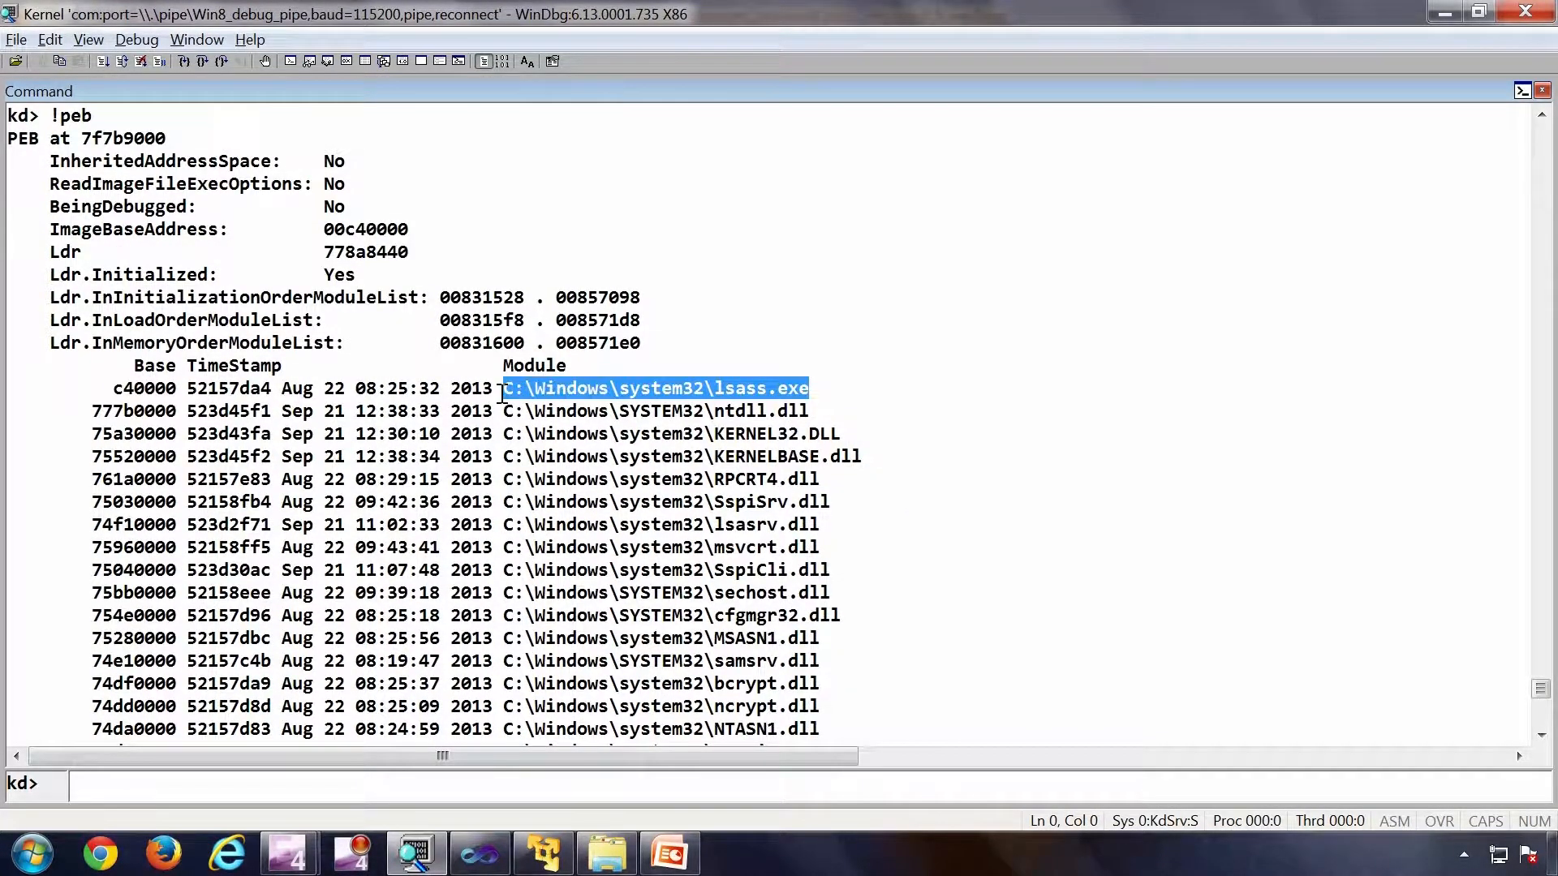
mouse_move(555, 489)
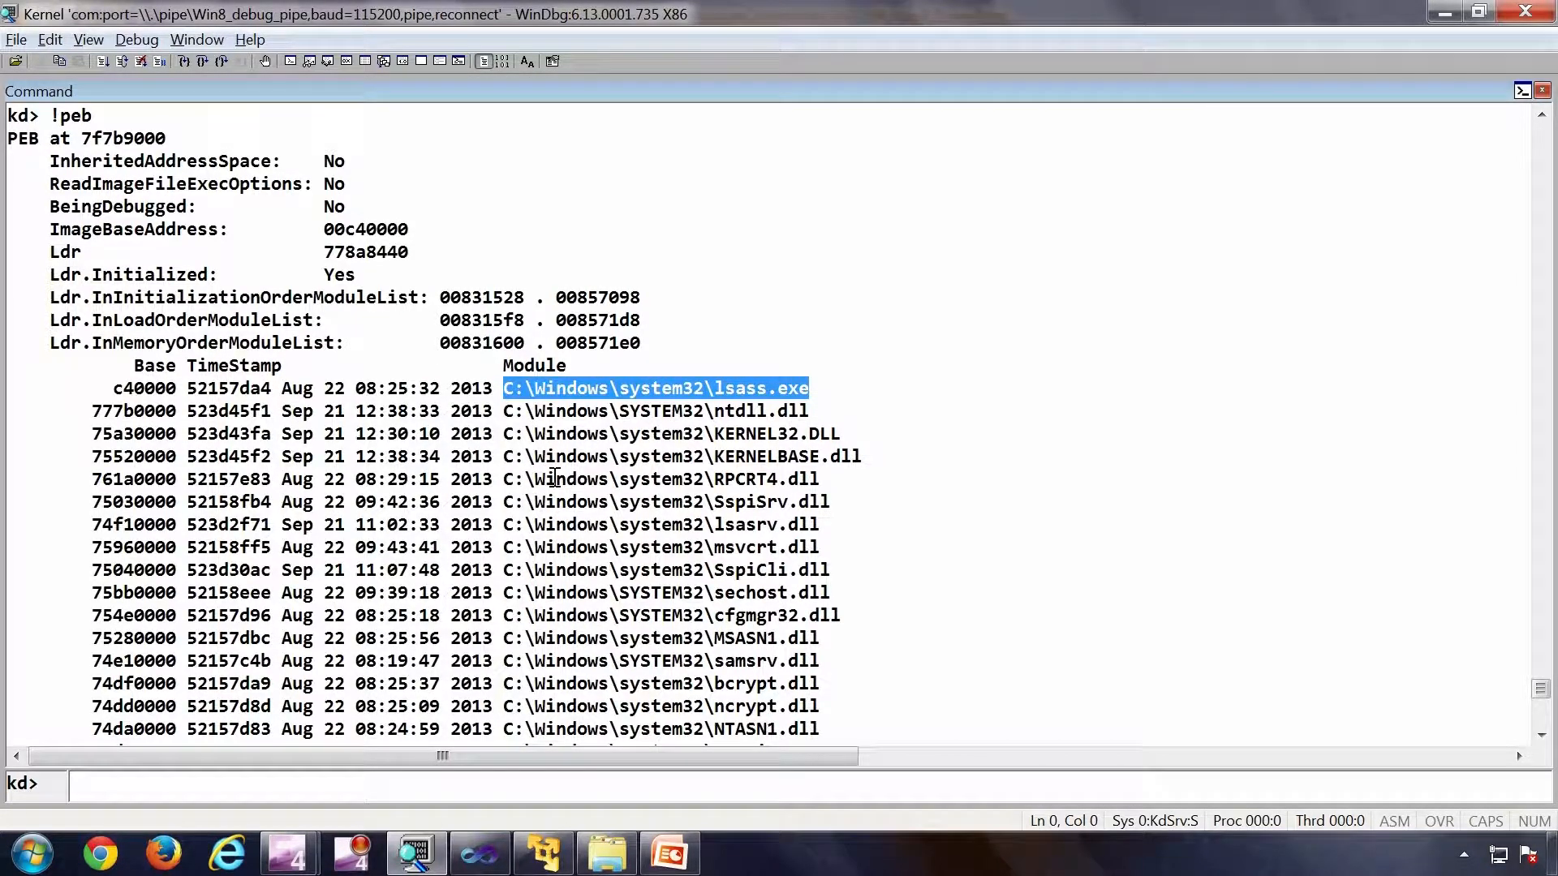
scroll("down", 3)
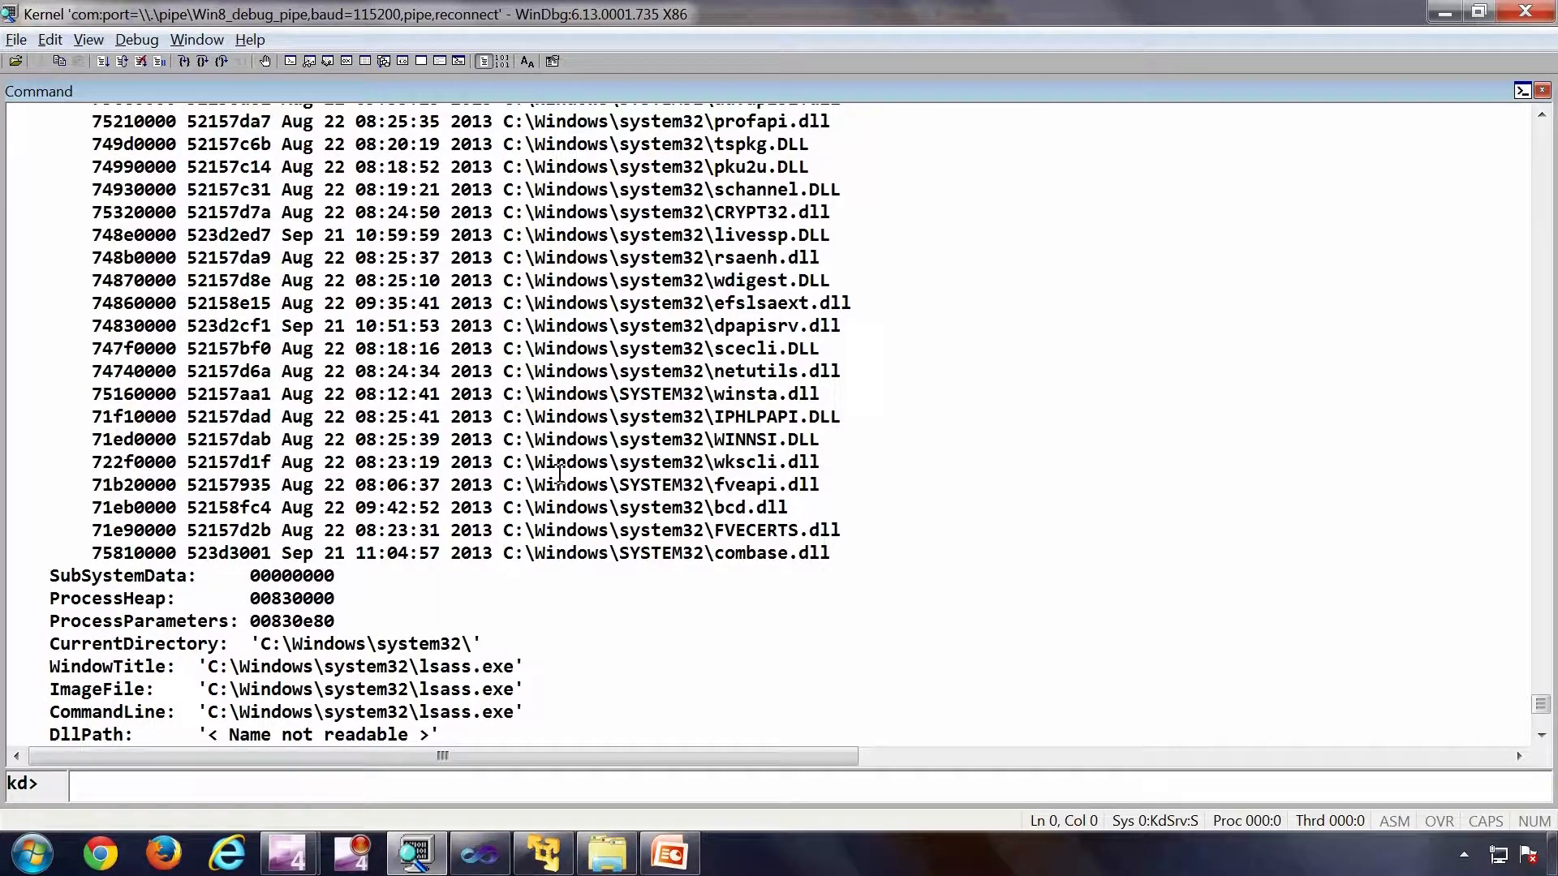
Box the service links and the Refer and Earn section on the Questions slide.
scroll("down", 3)
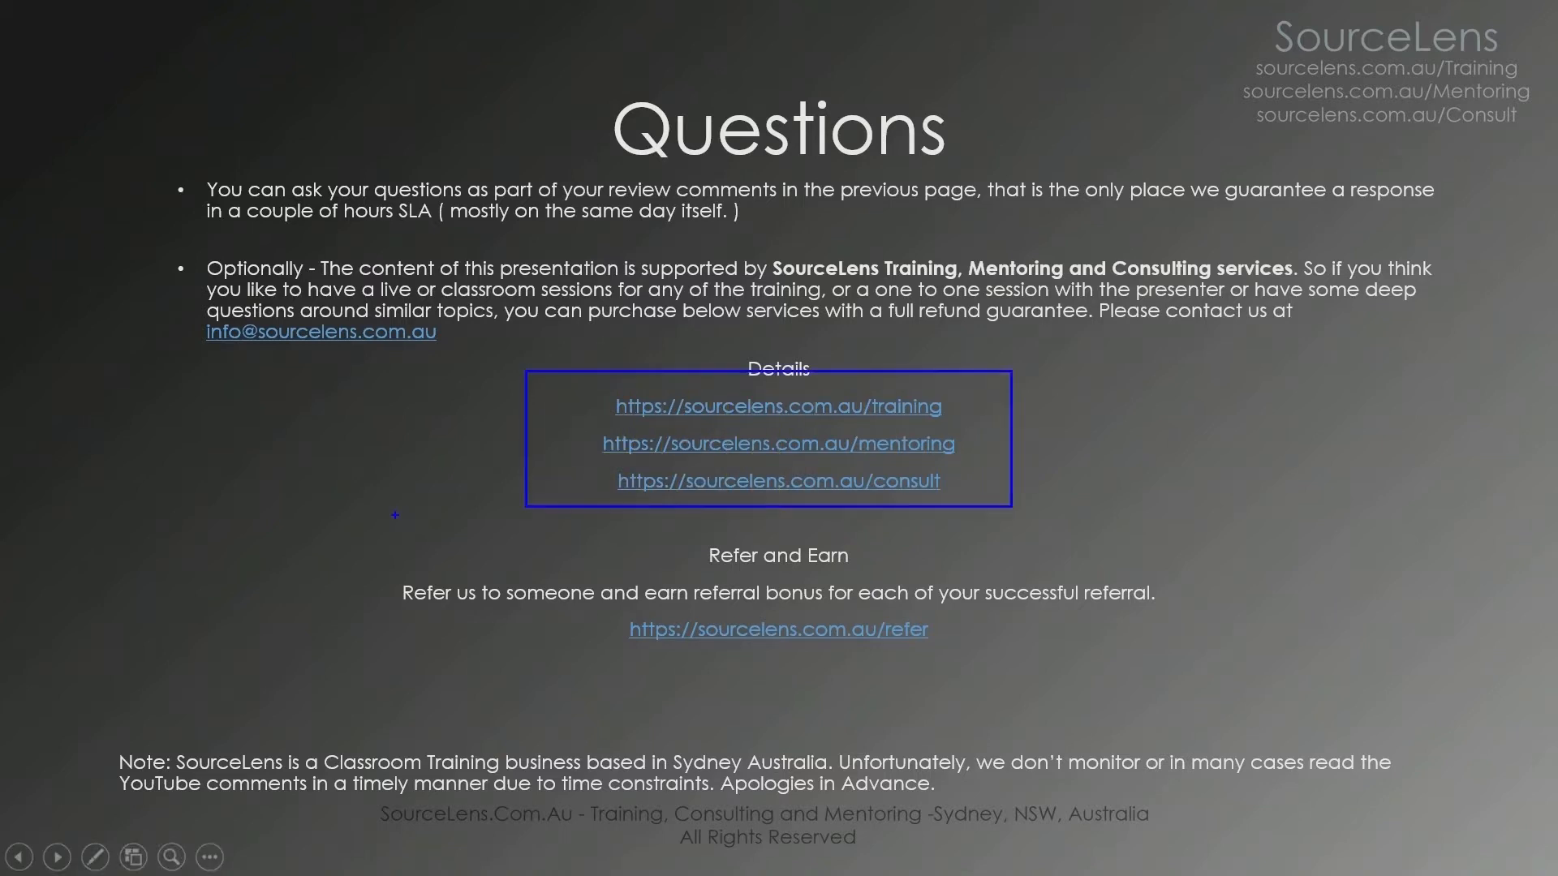
left_click_drag(394, 517, 1211, 666)
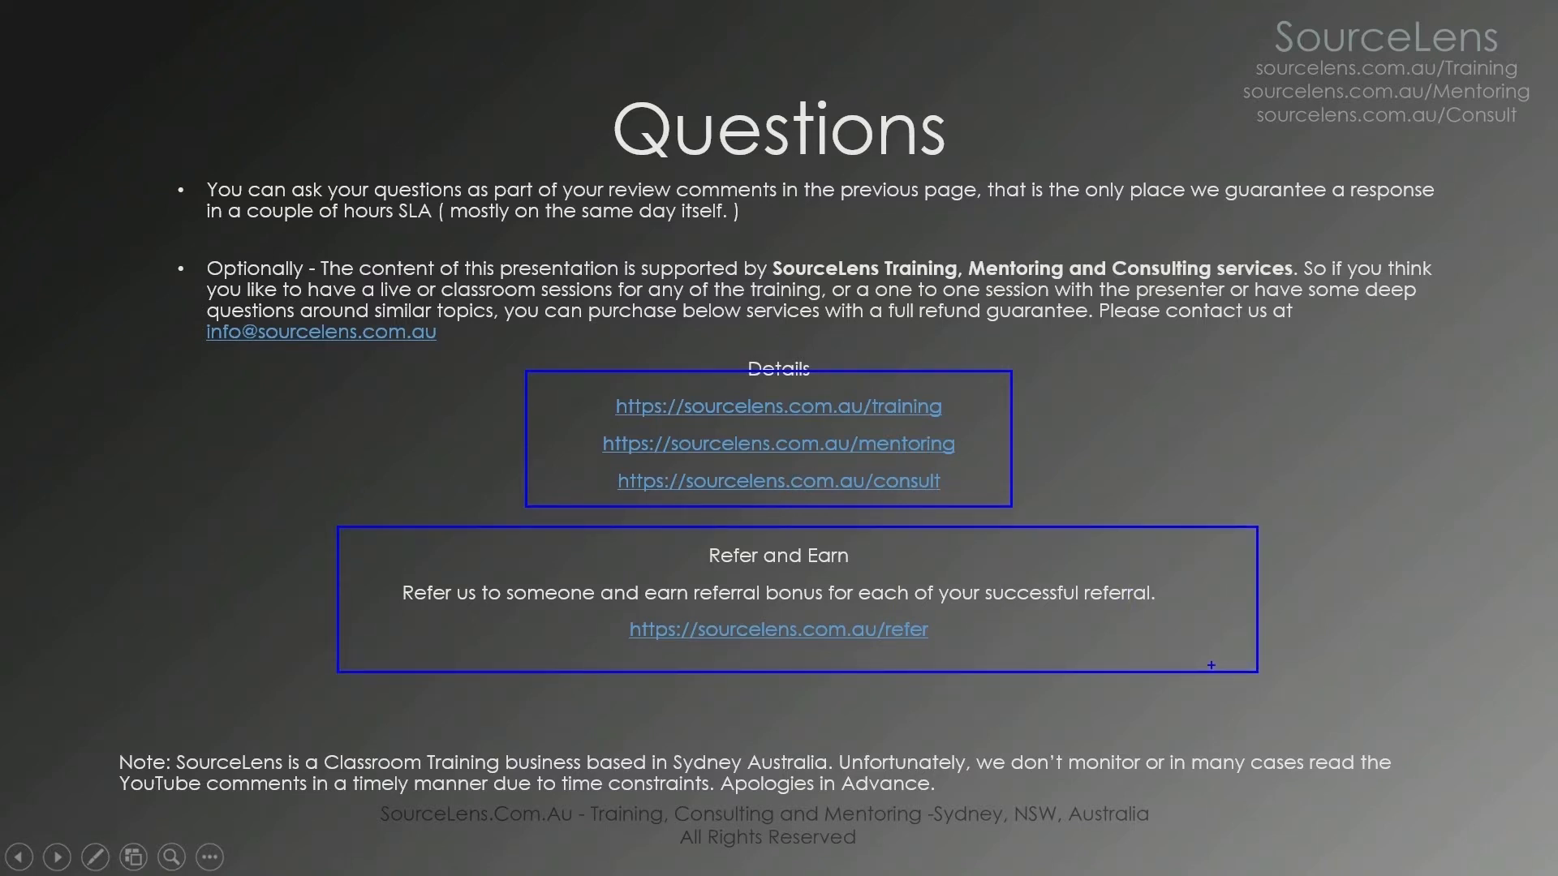